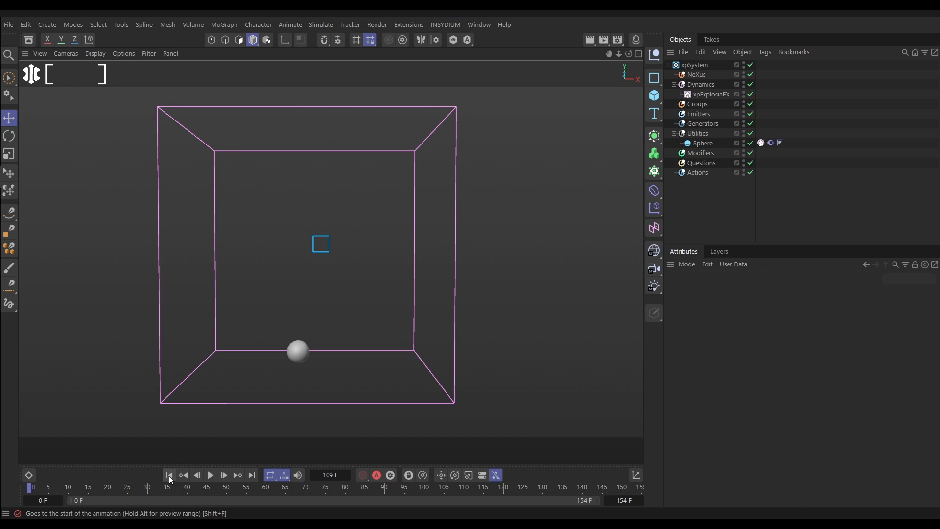
Step: Rewind and play the ExplosiaFX smoke sim, then select xpExplosiaFX to view its Display settings
click(223, 475)
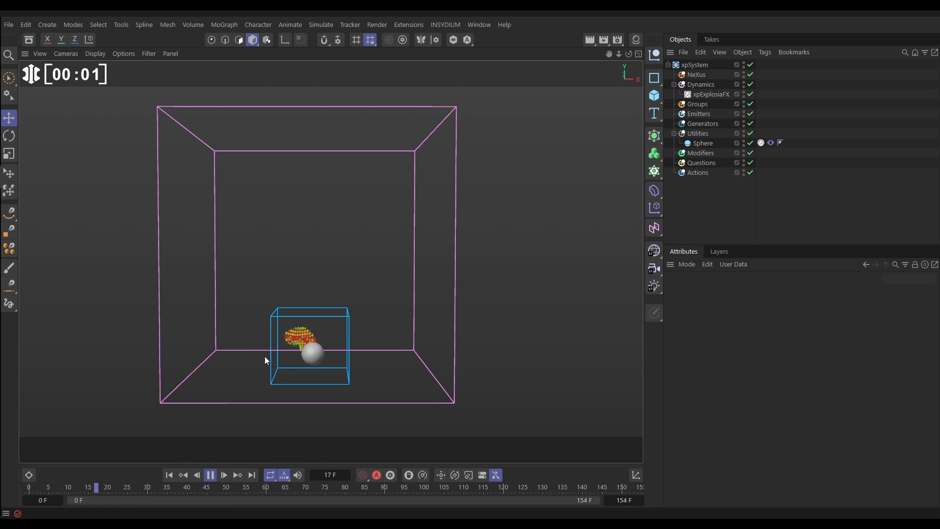
click(709, 94)
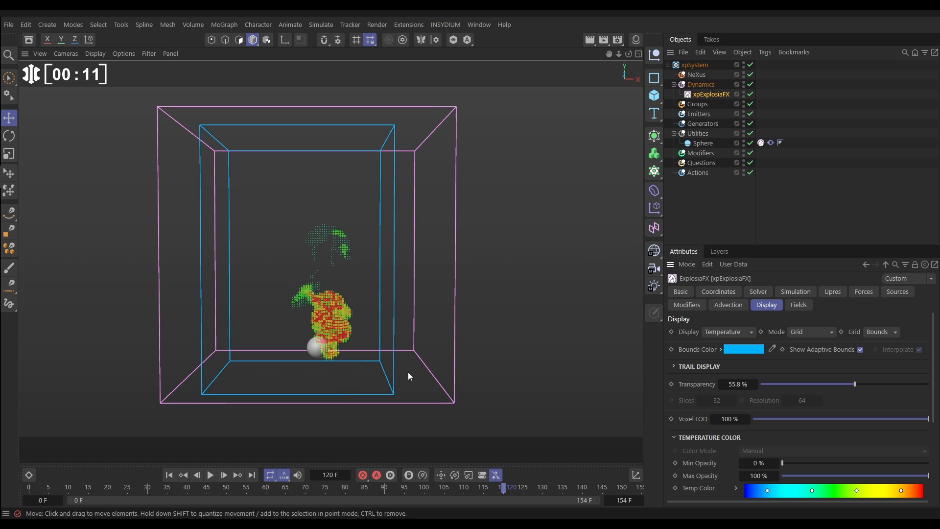
Step: Inspect the Sphere's xpExplosiaFX Source tag, then replay the simulation to about frame 85
click(703, 142)
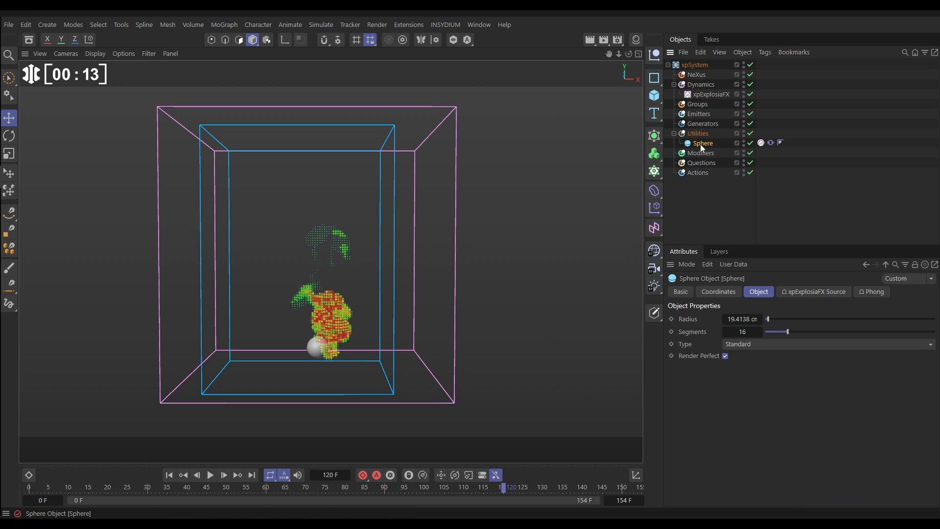
click(760, 143)
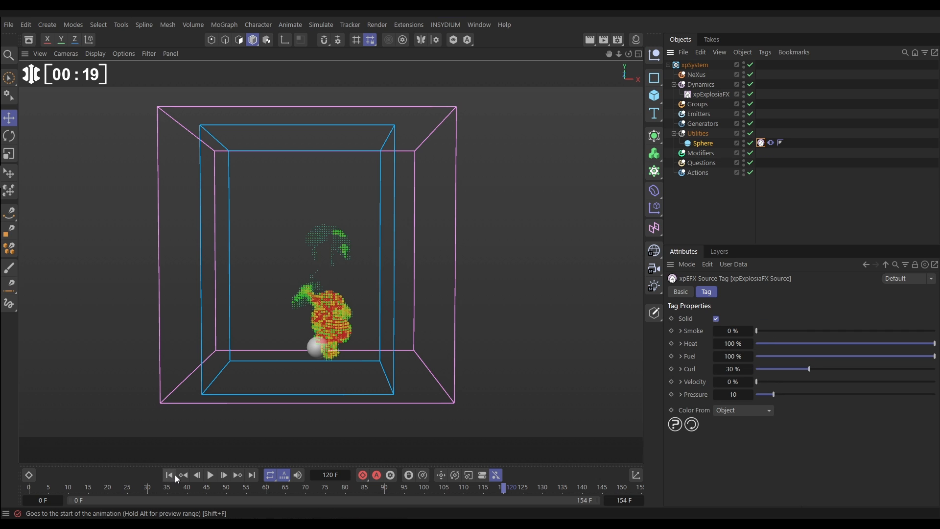
click(210, 474)
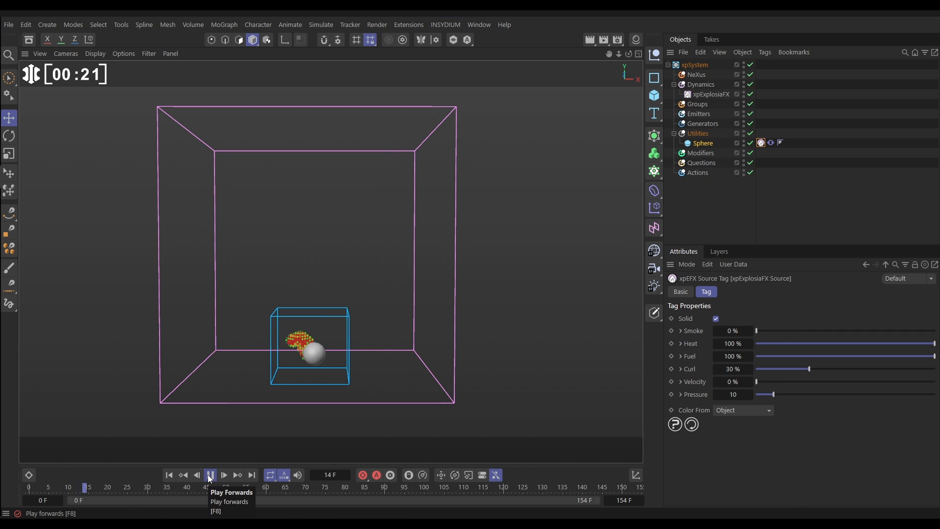
click(210, 475)
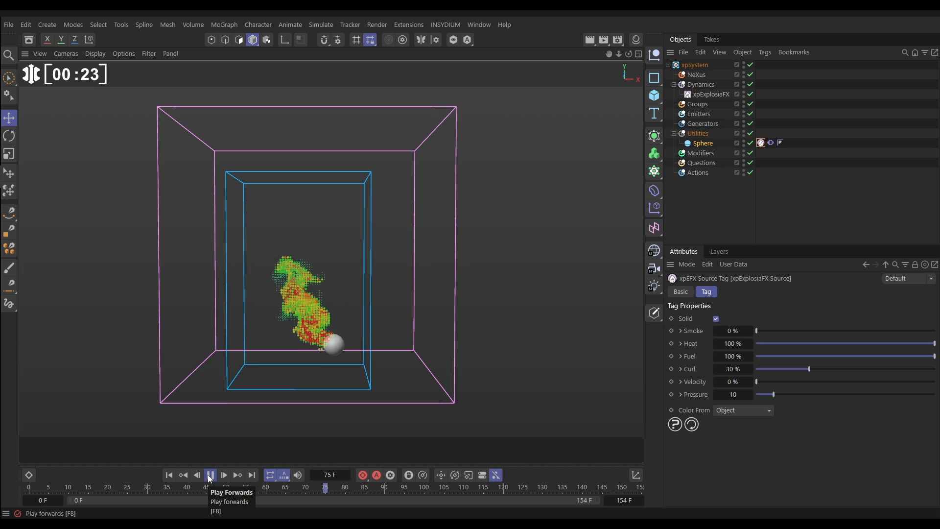
click(210, 475)
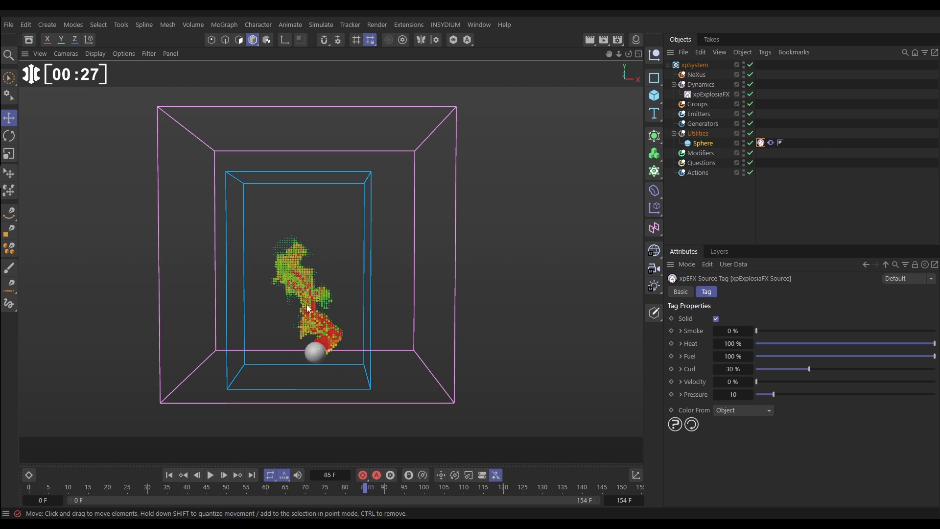
Step: Add an xpEmitter with Object shape emitting from the Sphere's polygon area
click(698, 113)
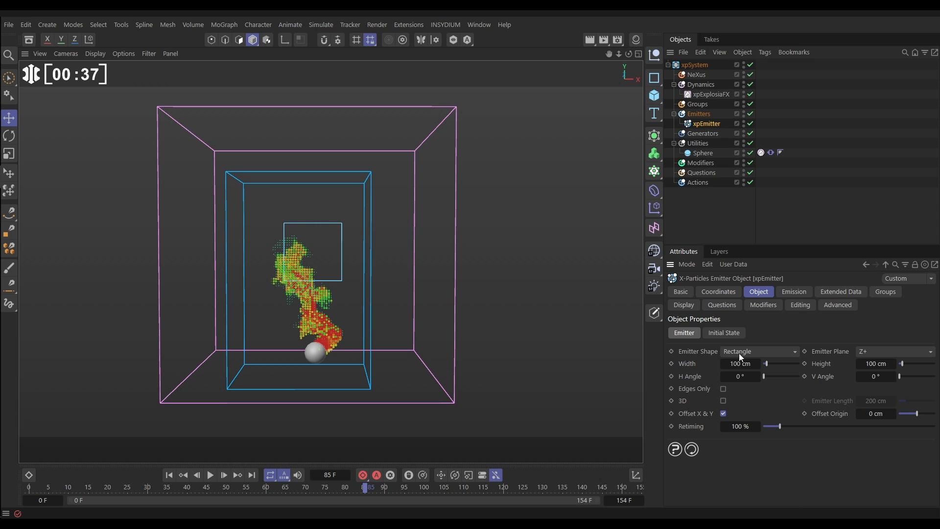
click(758, 350)
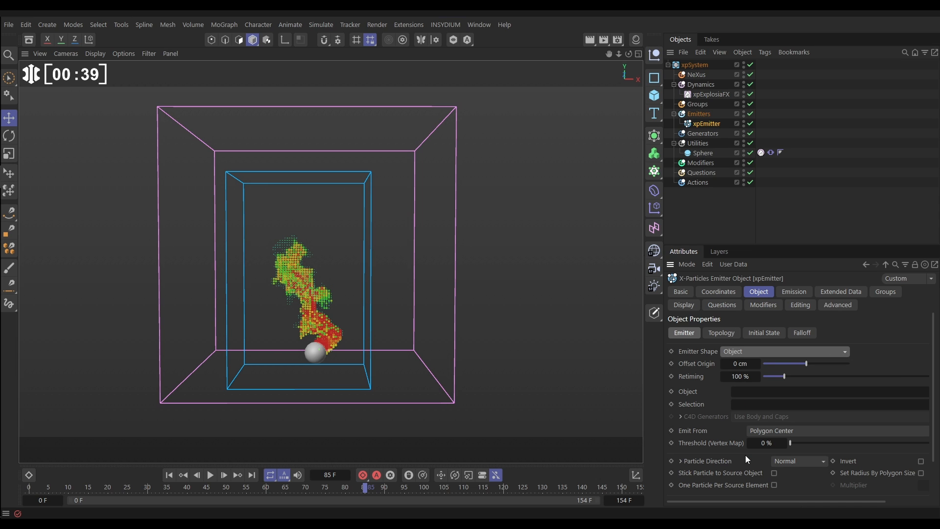
click(702, 152)
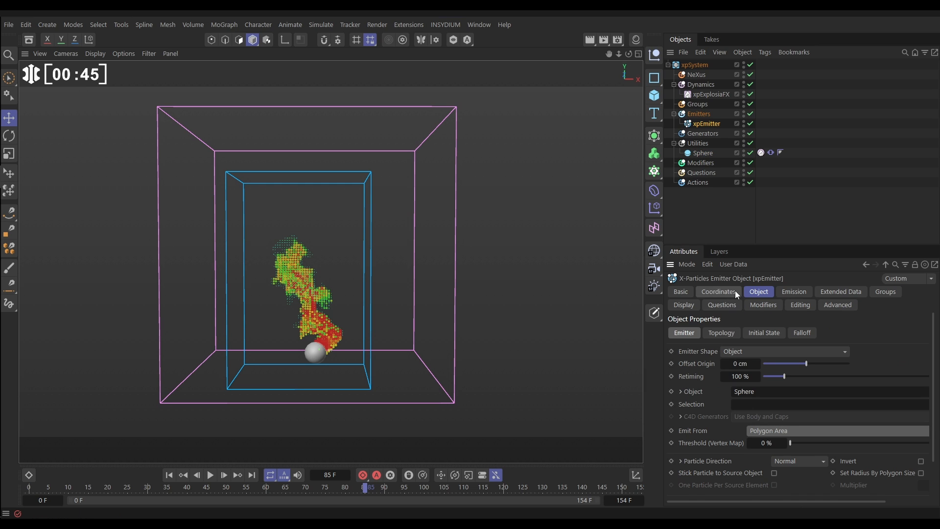
Step: Emit until frame 50 at birthrate 10, speed 0, lifespan 50 with 20 variation
click(792, 292)
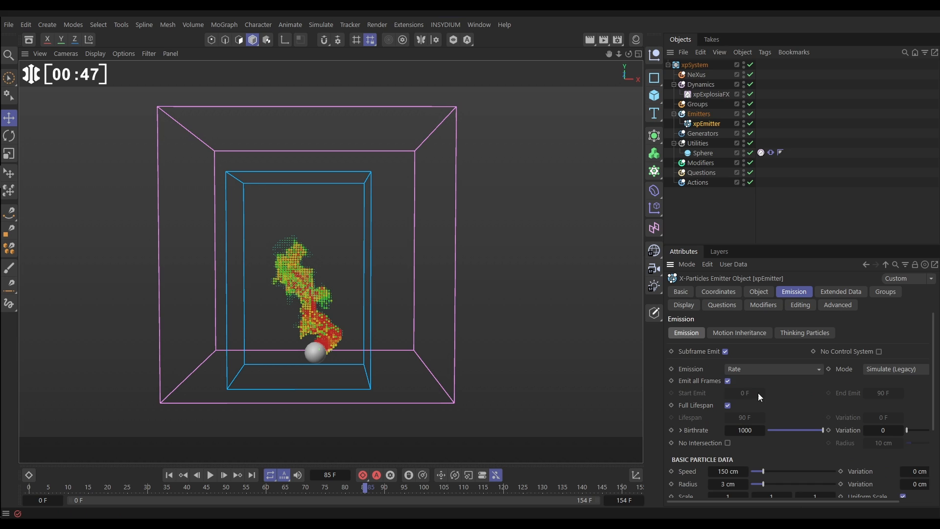
mouse_move(730, 385)
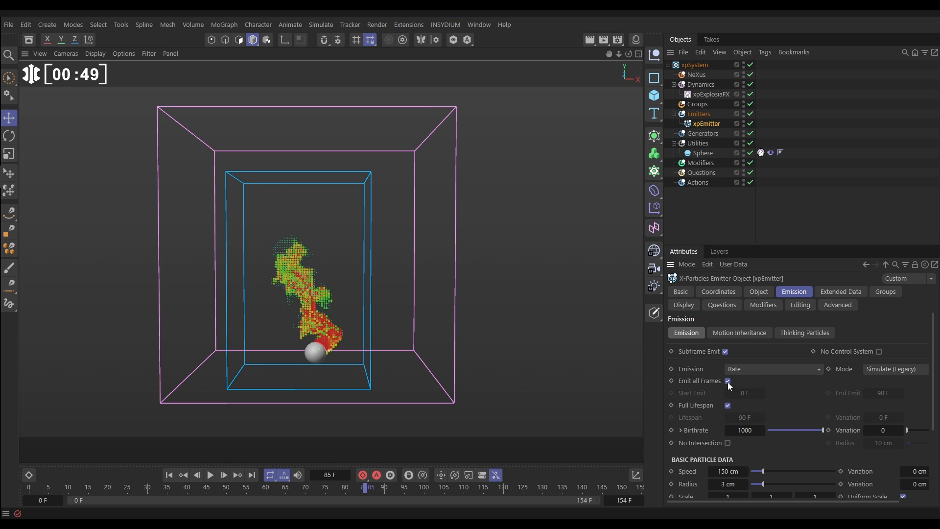
click(727, 379)
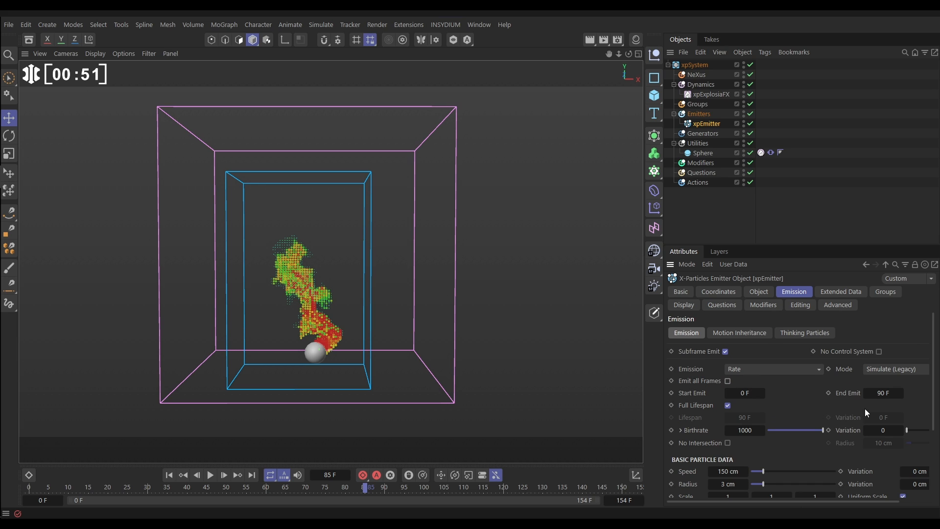
click(883, 392)
text(5)
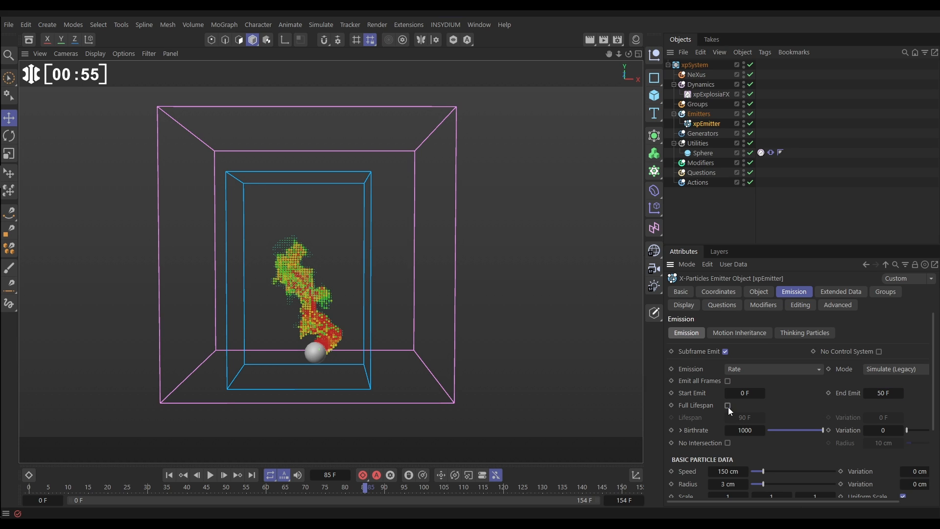
click(726, 405)
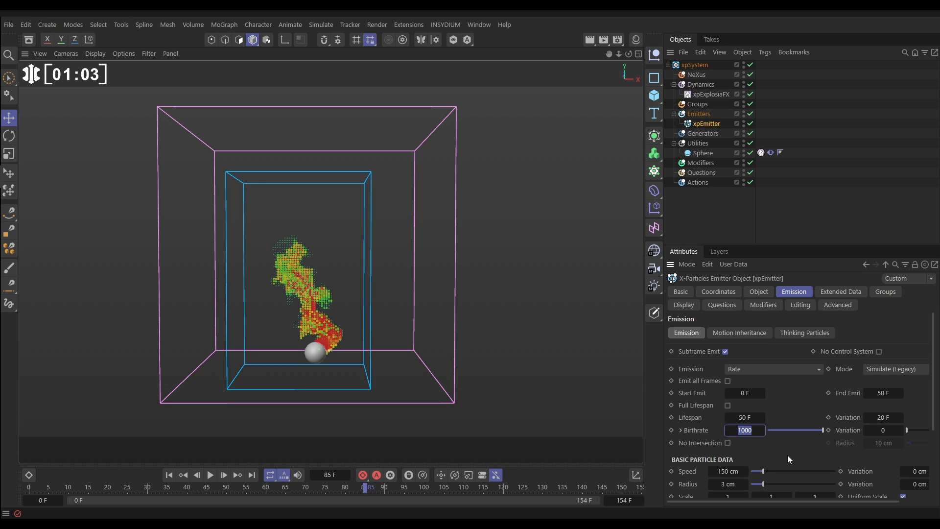
text(10)
click(727, 471)
text(0)
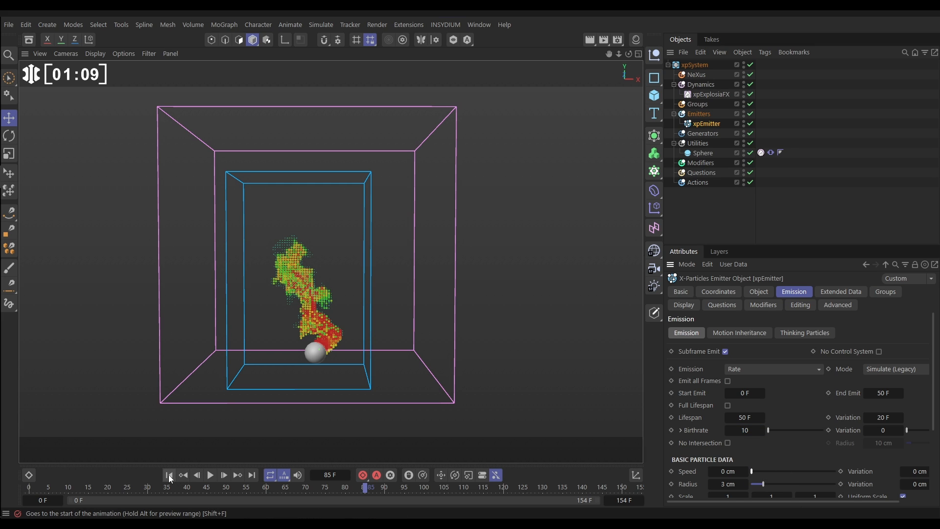
Step: Replay the simulation from the start to check the new emitter's particles
click(210, 474)
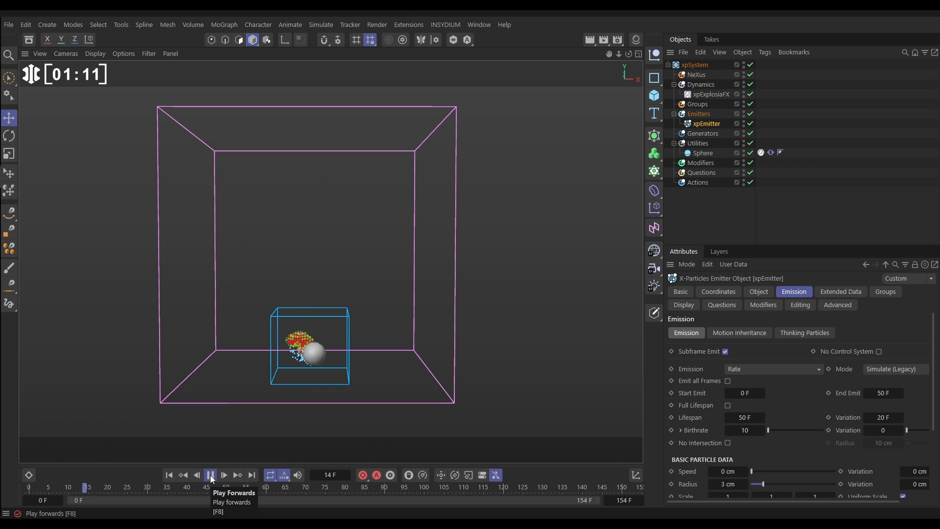
click(210, 474)
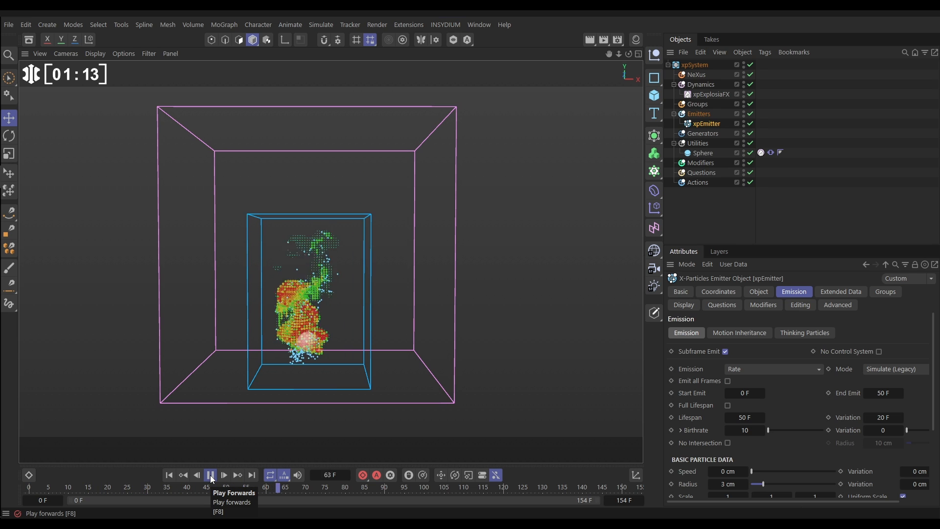
click(211, 474)
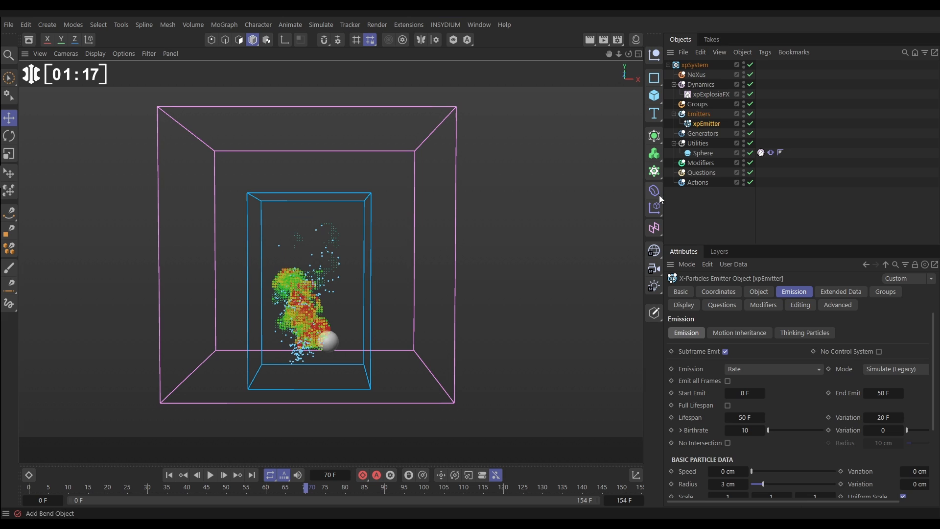
Step: Turn on Advect Particles in xpExplosiaFX and replay to watch the particles rise
click(710, 94)
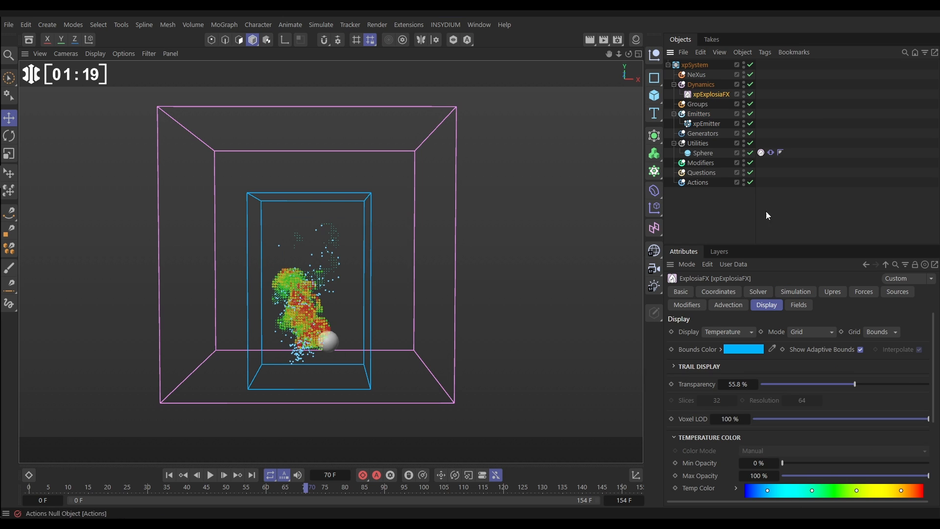
click(728, 305)
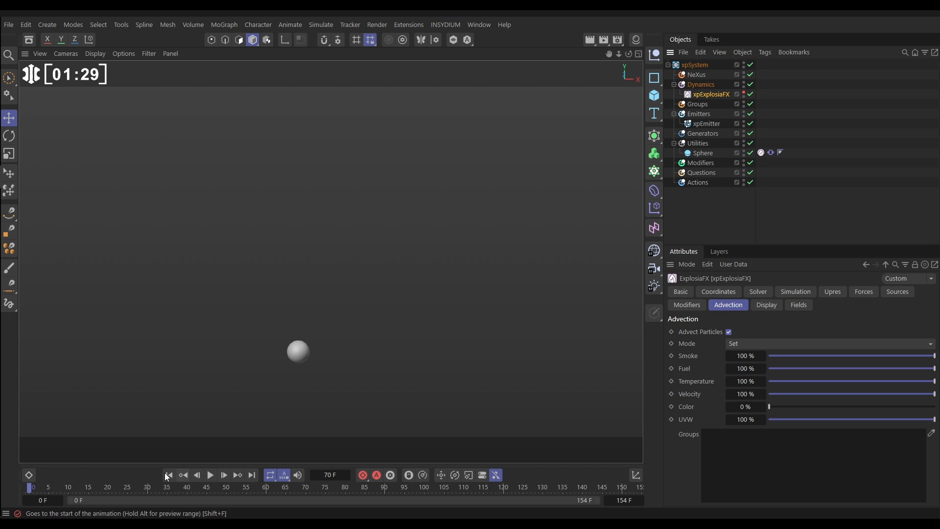
click(210, 475)
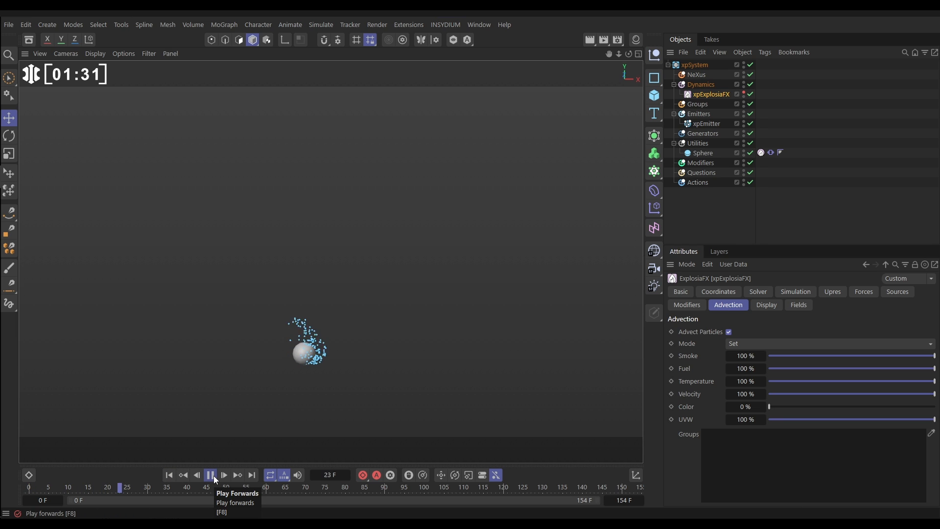
click(223, 474)
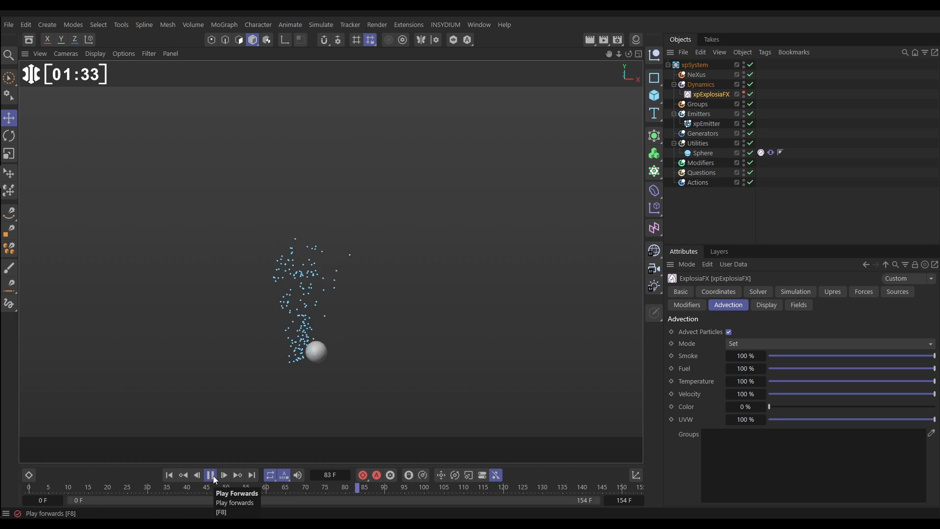
click(210, 475)
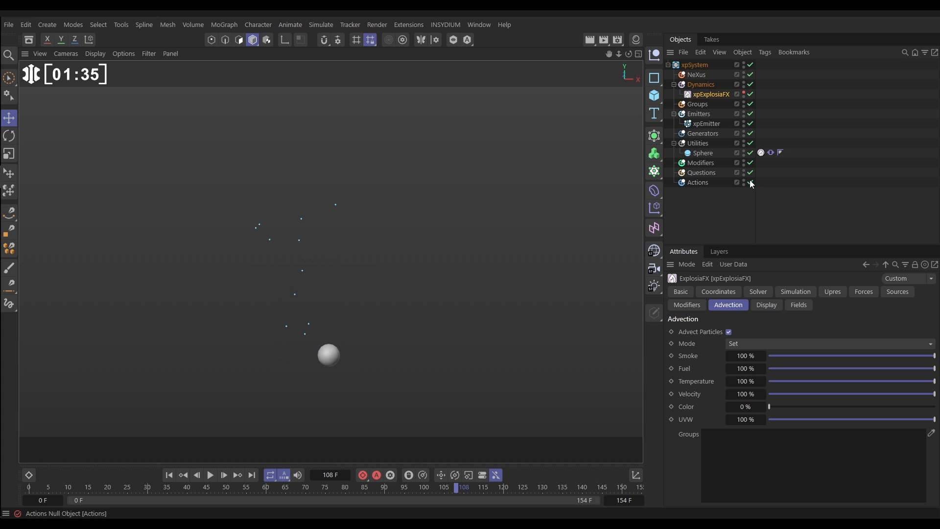
click(697, 143)
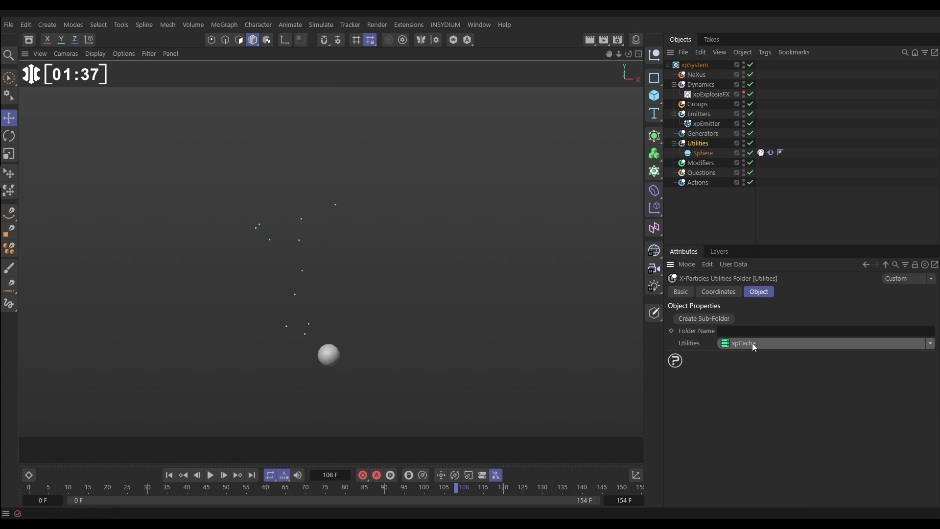
Step: Add an xpCache object to Utilities and build the particle simulation cache
click(705, 153)
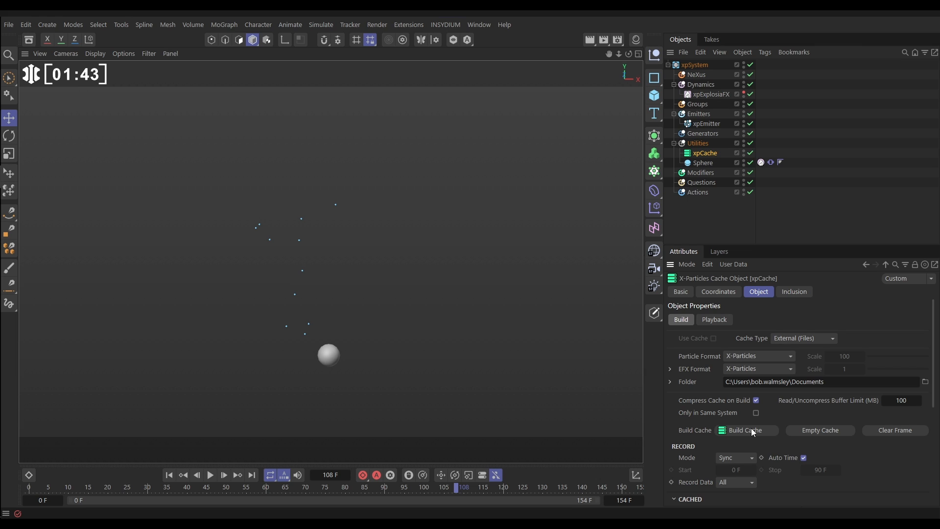
click(746, 430)
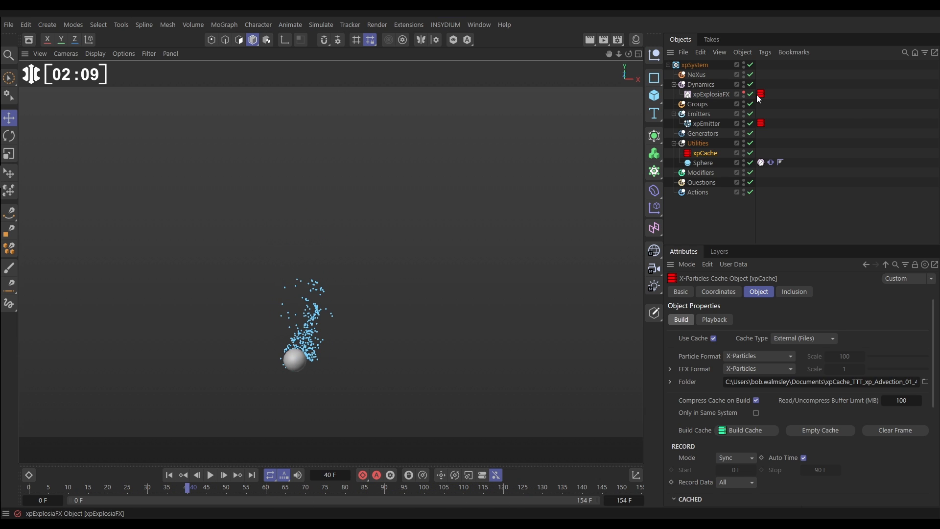
mouse_move(760, 94)
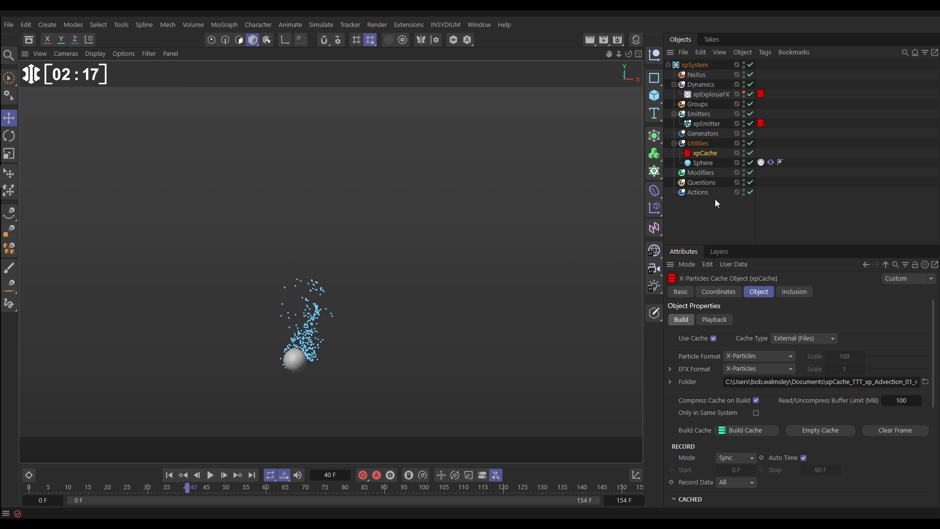
Step: Add an xpSpawn modifier under Modifiers and start renaming its new spawn emitter
click(700, 172)
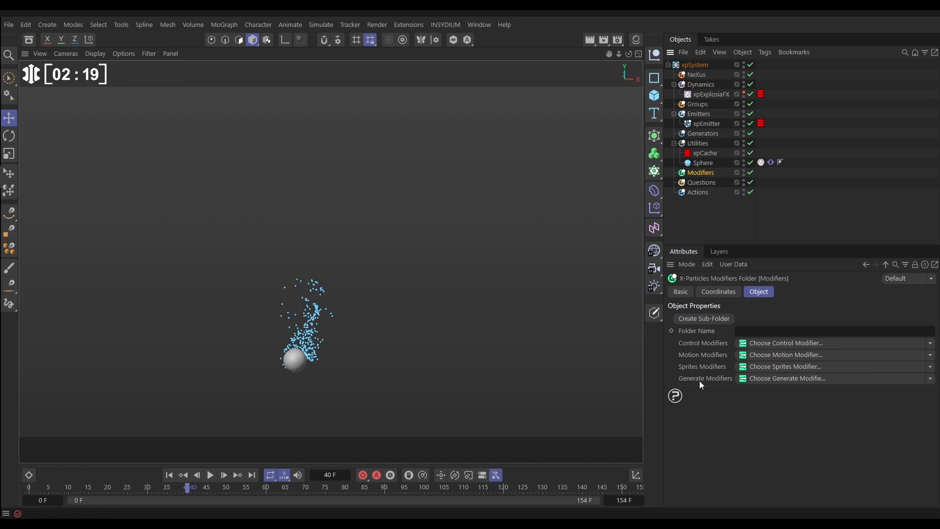
click(928, 379)
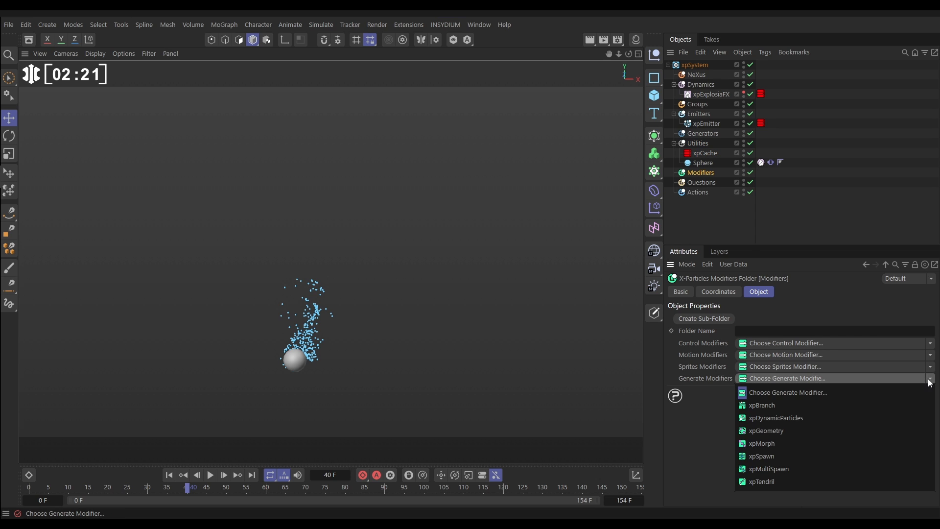
click(760, 456)
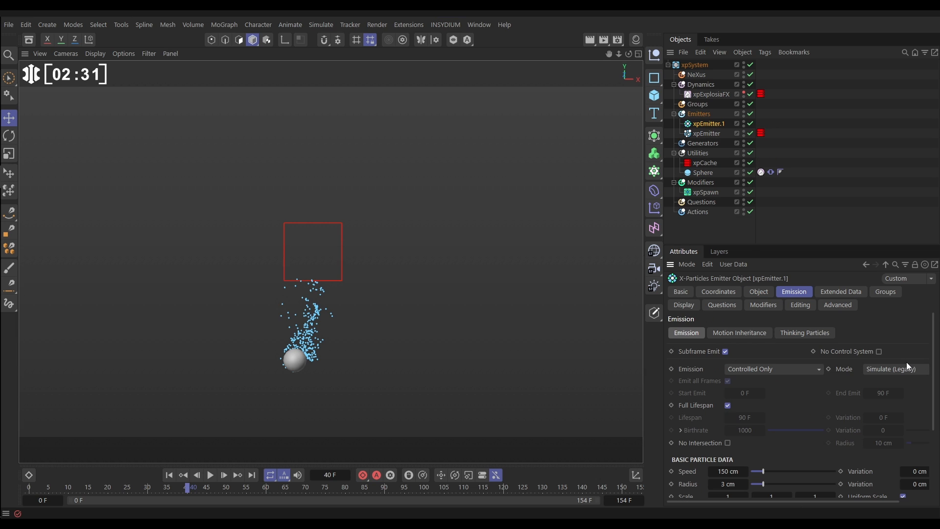
click(680, 291)
text(xpEmitter.Spa)
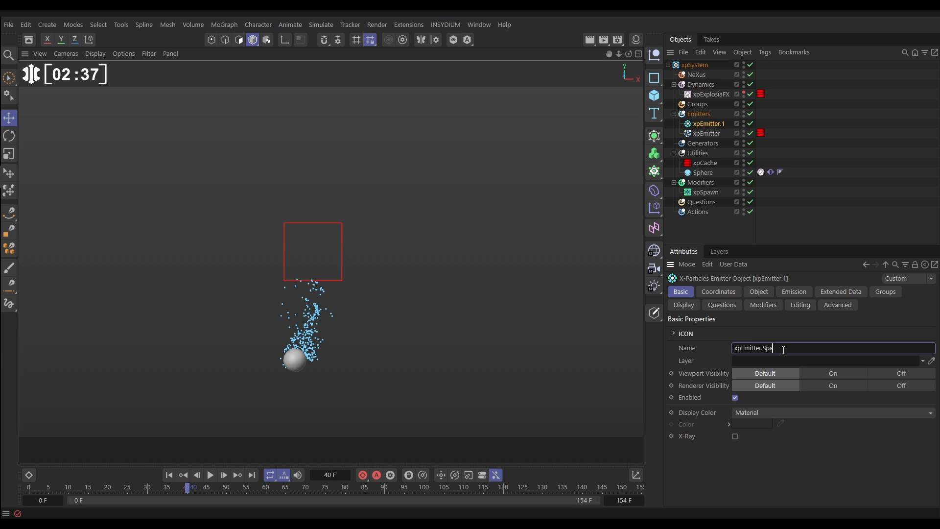
Step: Name the emitter xpEmitter.Spawn, untick Draw Emitter, and display particles as Dots
text(wn)
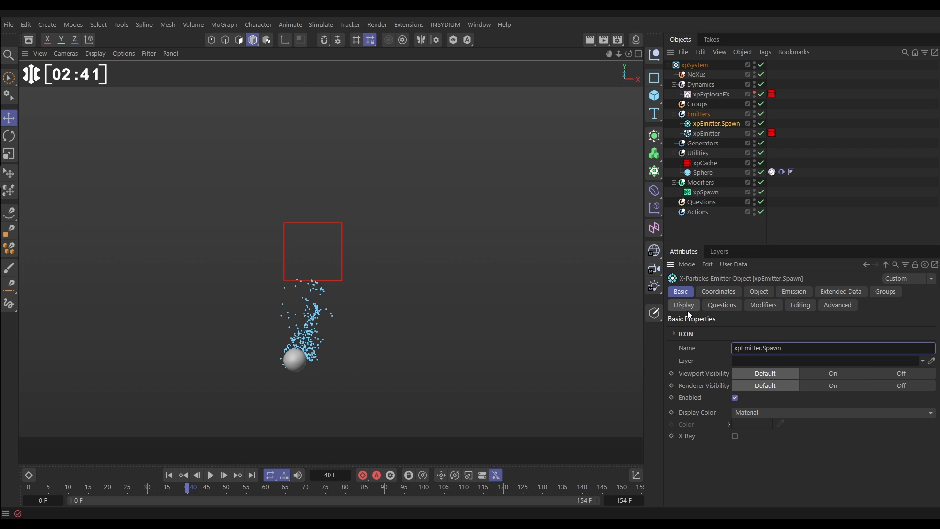
click(683, 304)
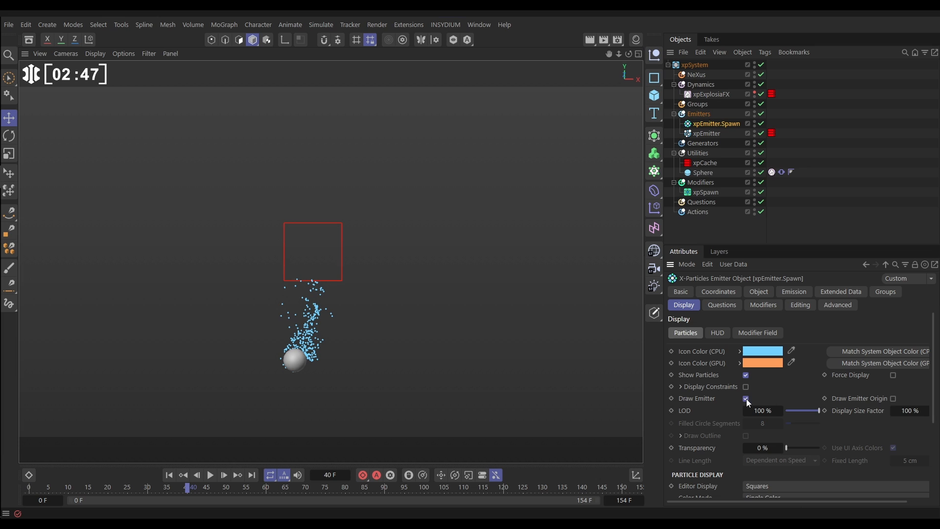
click(746, 397)
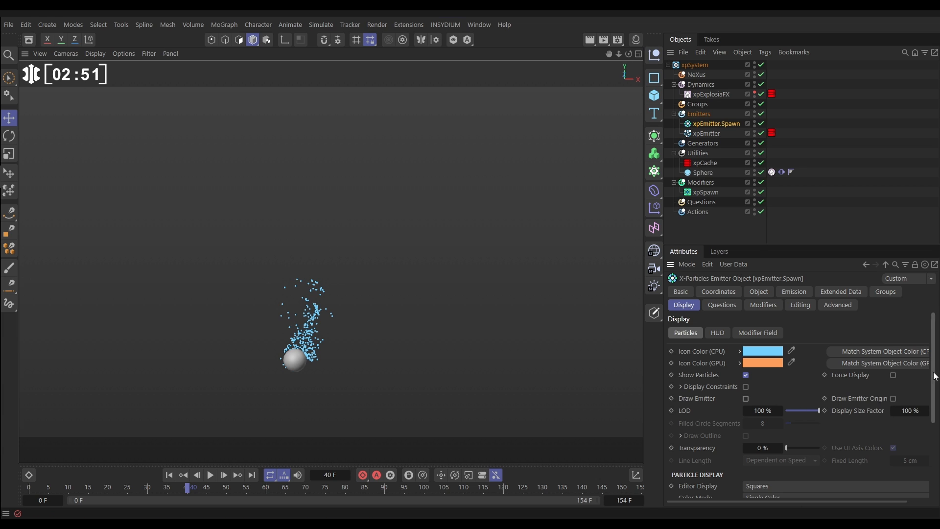
scroll(down, 3)
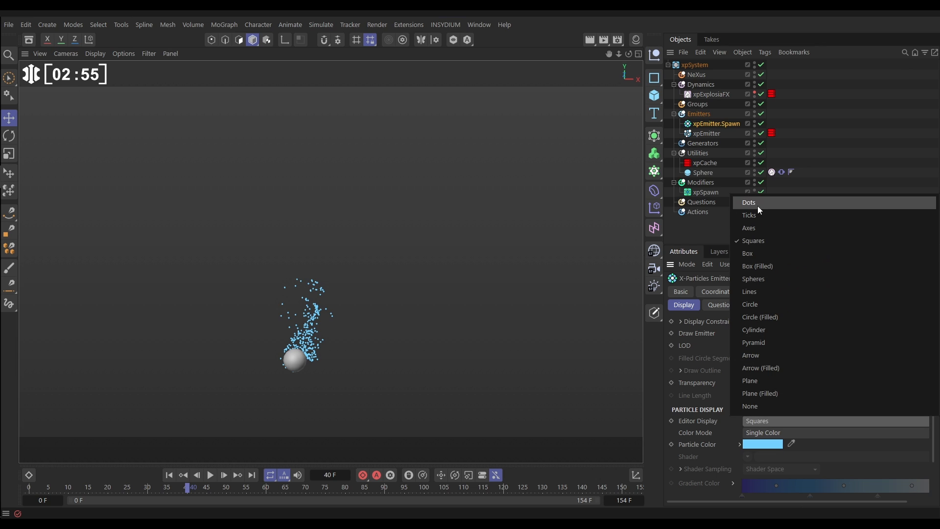
click(748, 202)
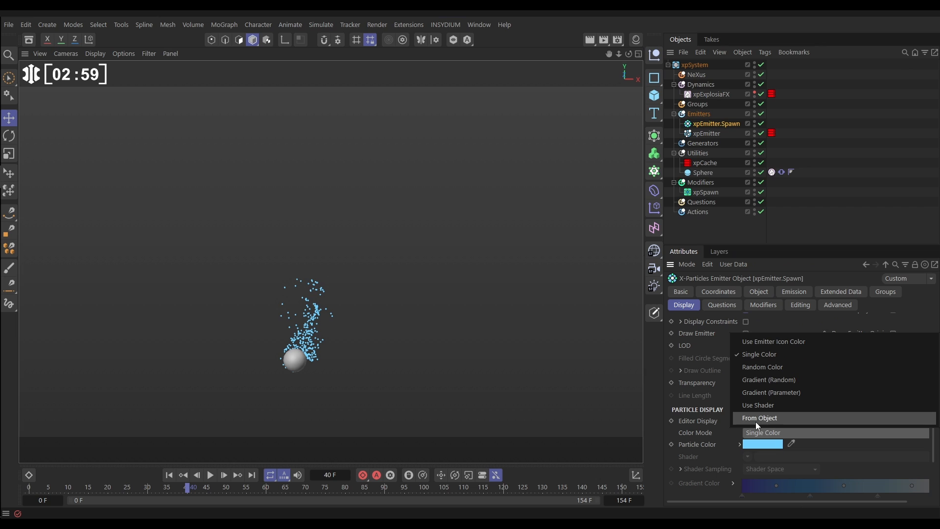
Step: Colour the dots with a Speed gradient parameter spanning 10 to 200 cm
click(771, 392)
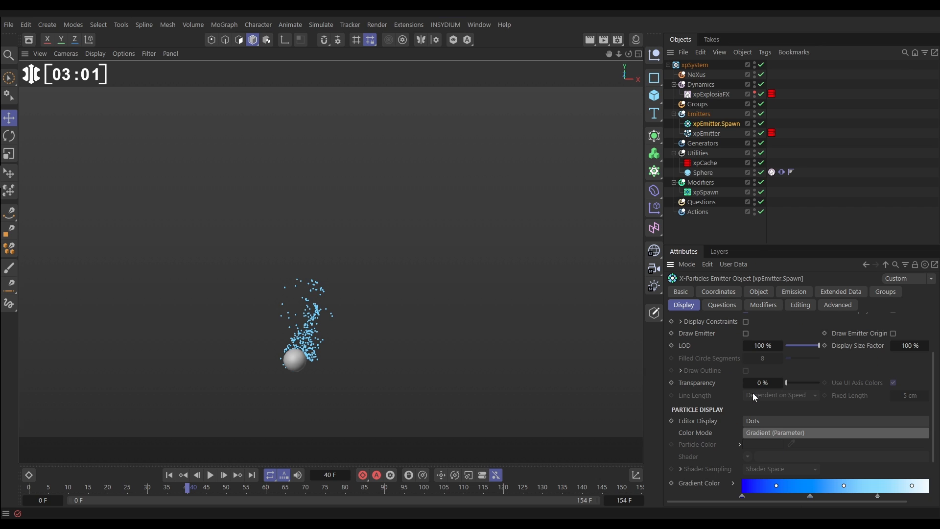
scroll(down, 3)
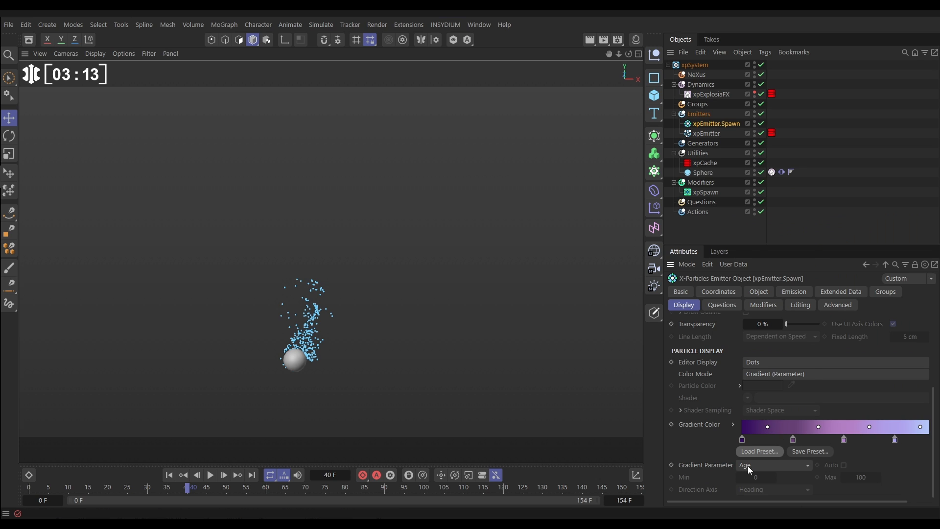
click(774, 464)
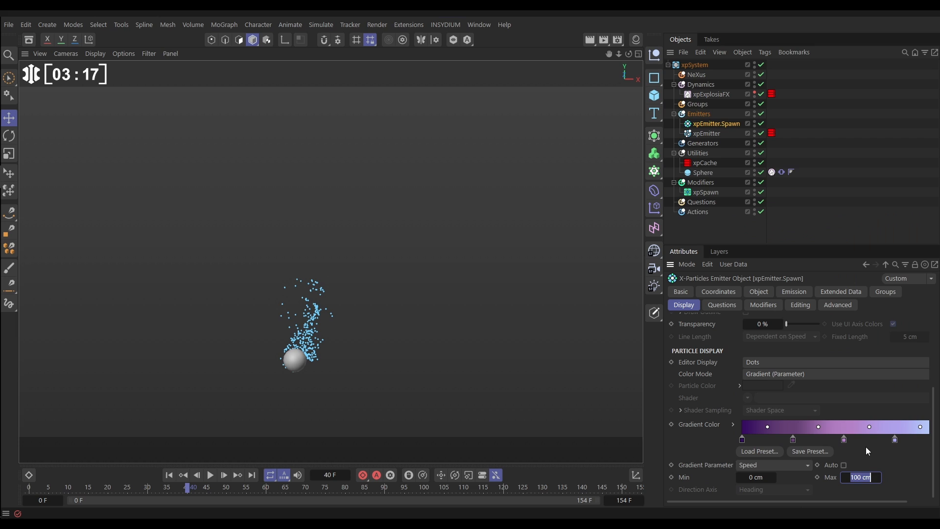
text(200 cm)
click(766, 477)
text(10)
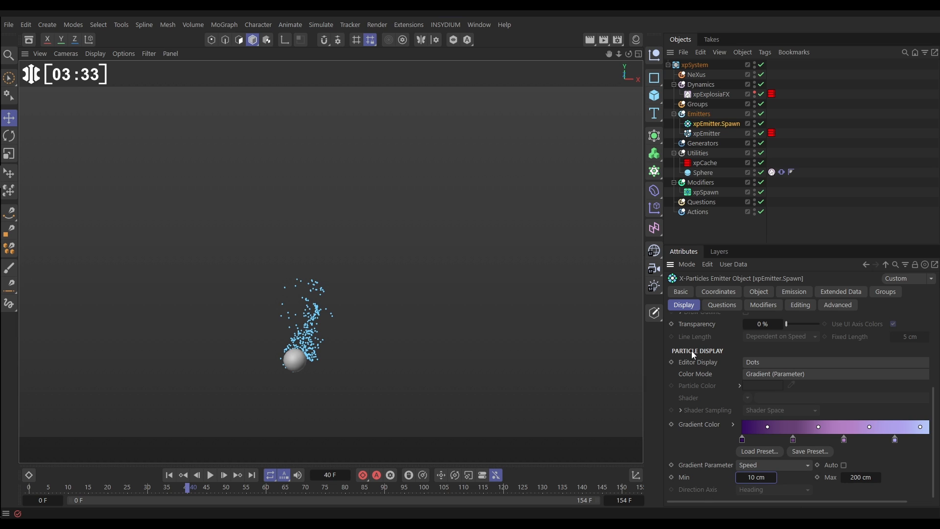
mouse_move(793, 291)
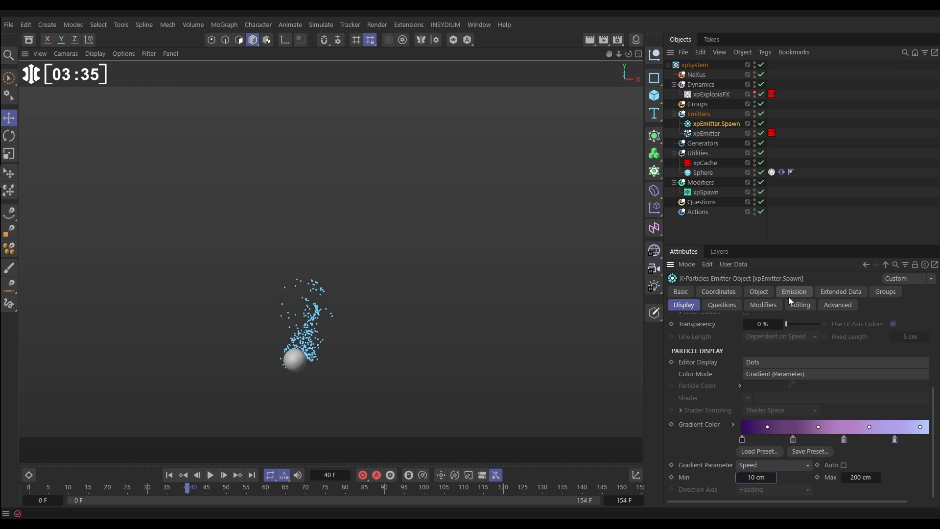
Step: Give spawned particles speed 0 and a 50 F lifespan with 25 F variation
click(793, 292)
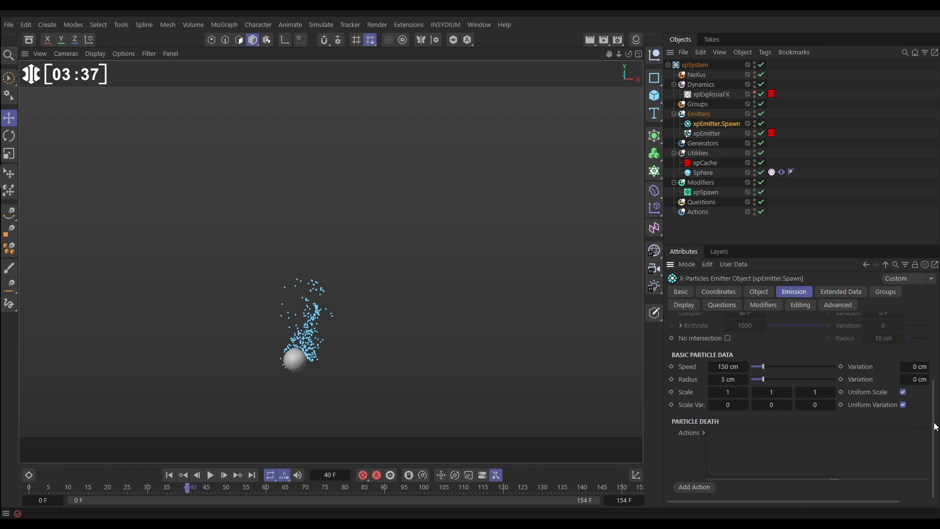
scroll(up, 3)
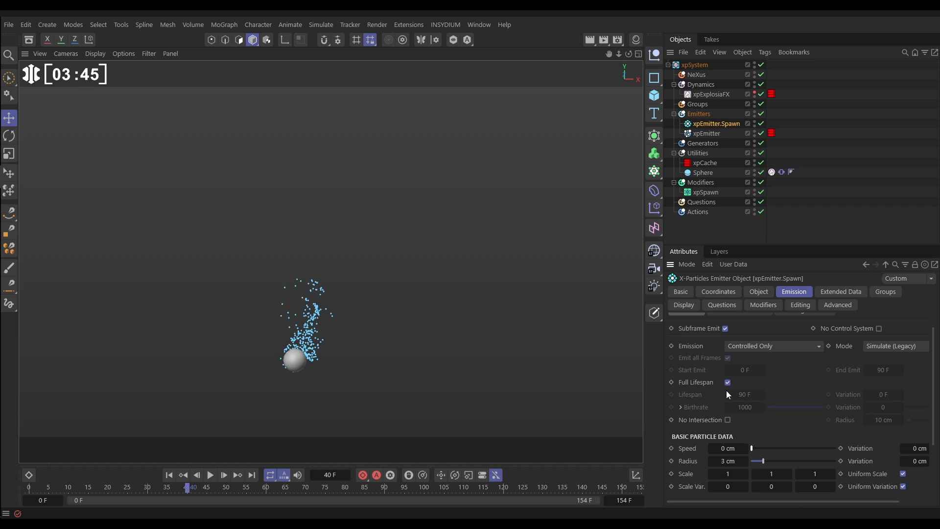
click(726, 382)
text(25)
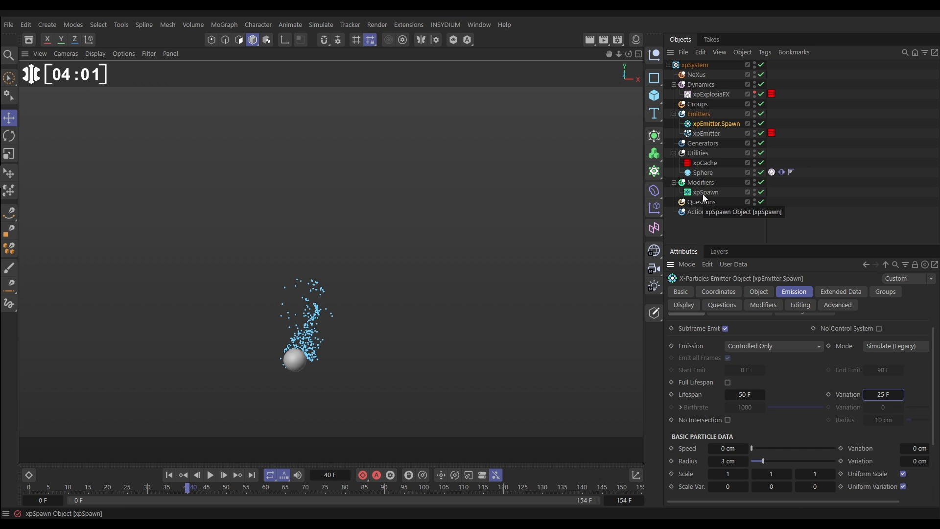
Step: Set the xpSpawn Spawn Number to 10 and play the simulation from the start
click(706, 192)
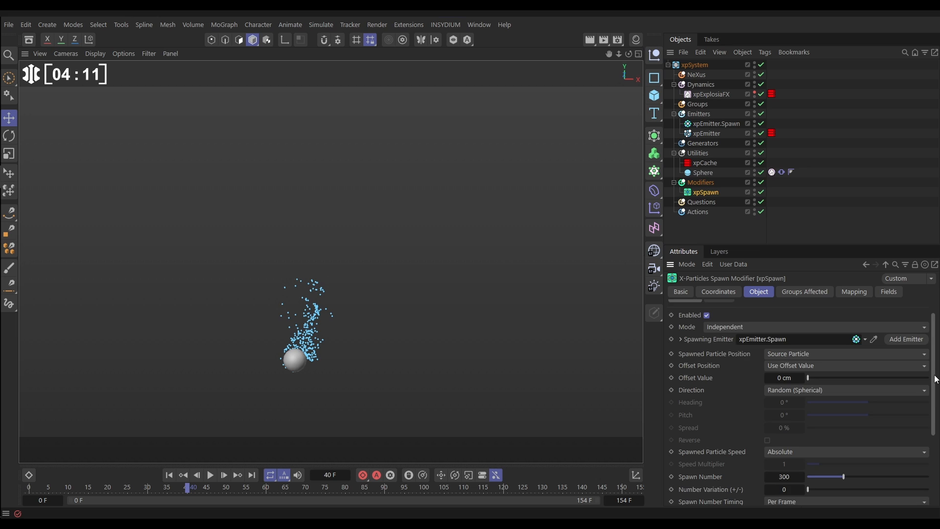
scroll(down, 3)
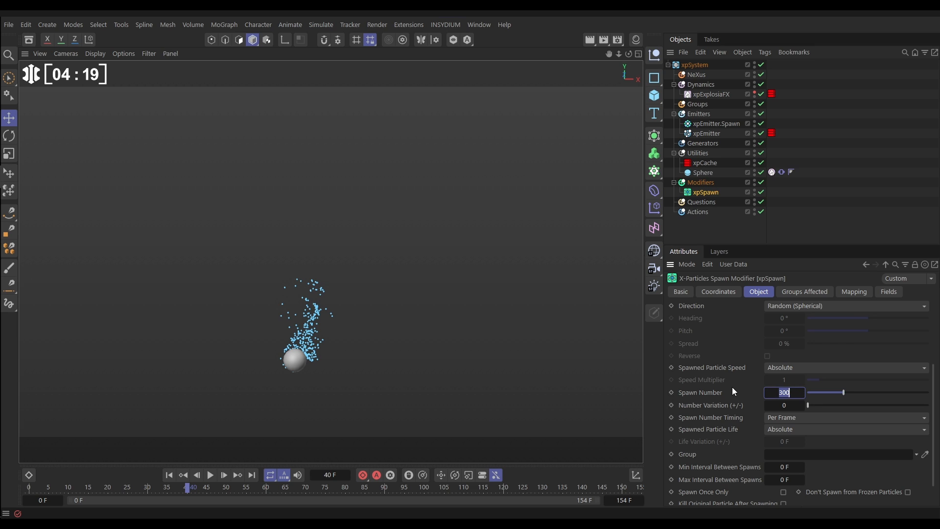
text(10)
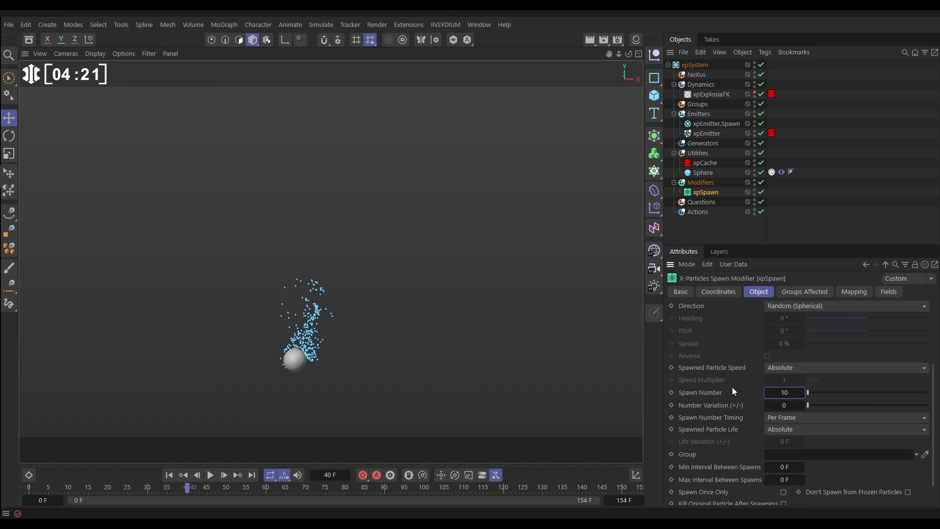
click(224, 474)
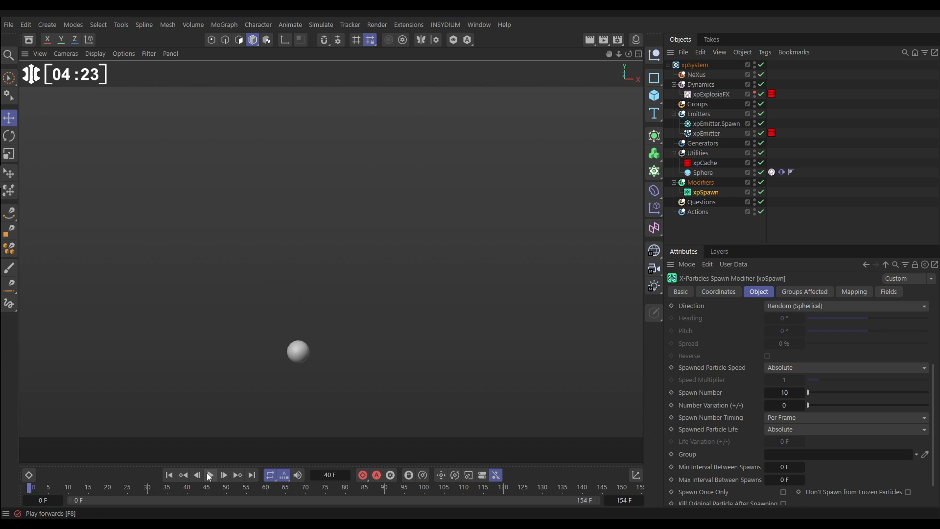
click(223, 474)
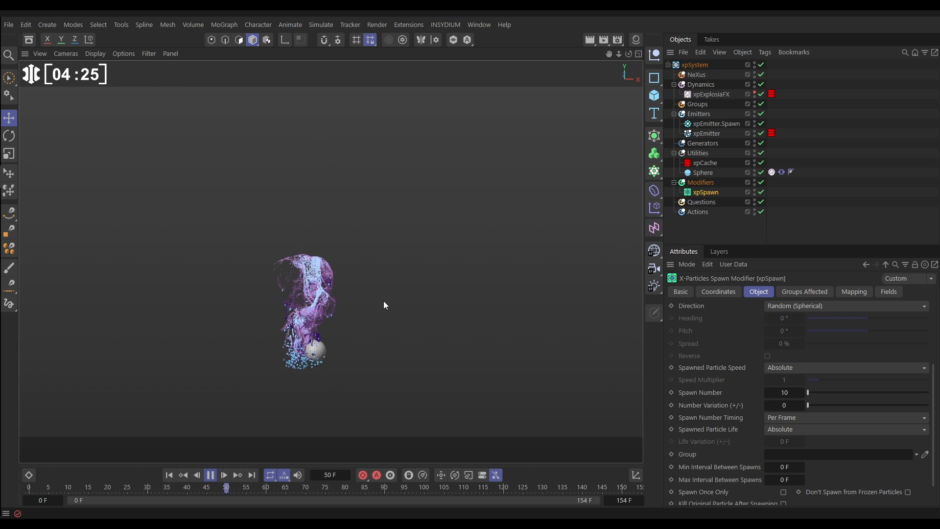
click(223, 475)
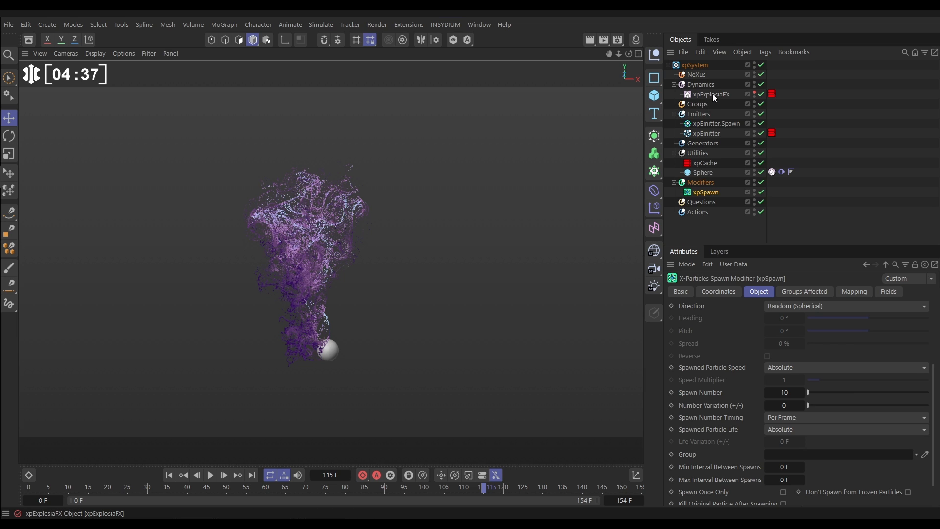
mouse_move(713, 94)
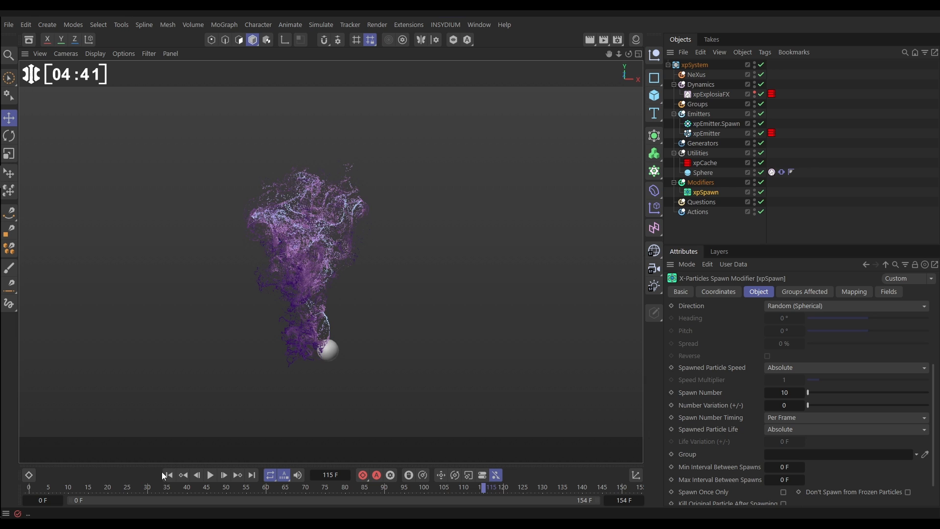
click(210, 475)
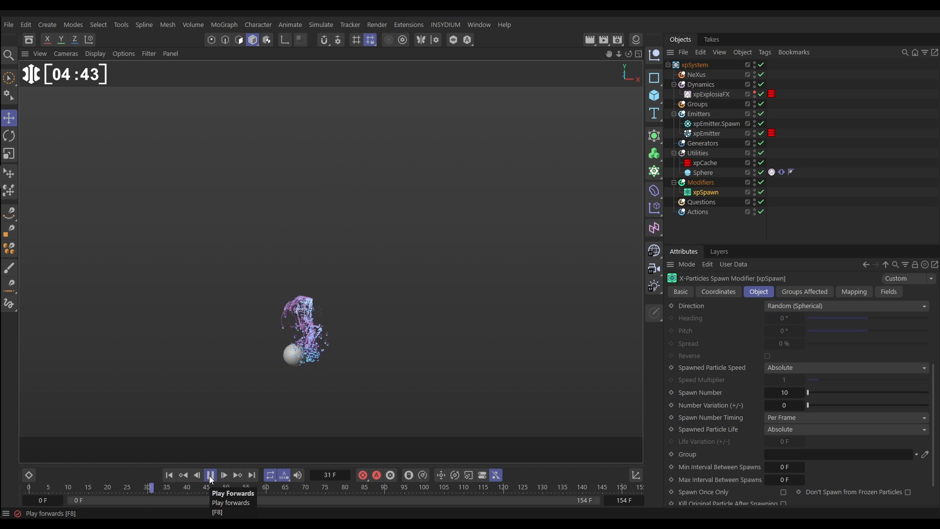
click(211, 474)
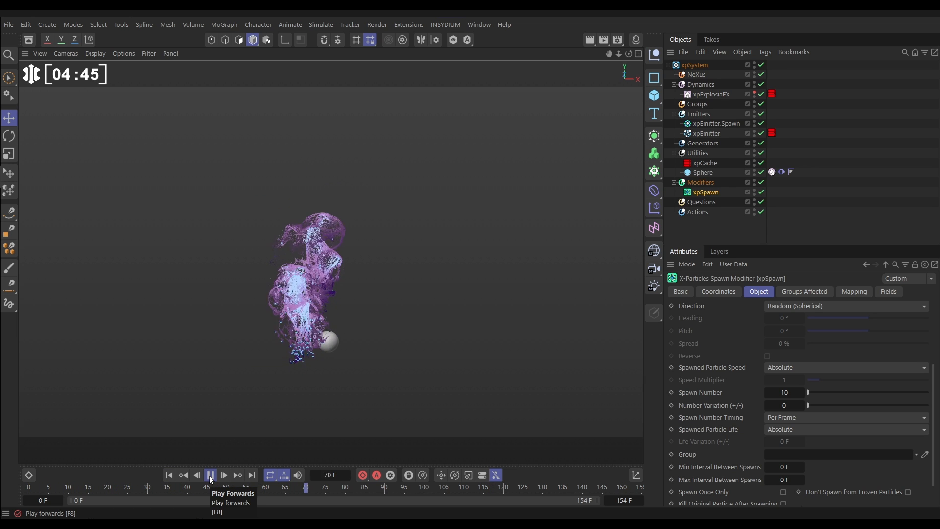
click(211, 475)
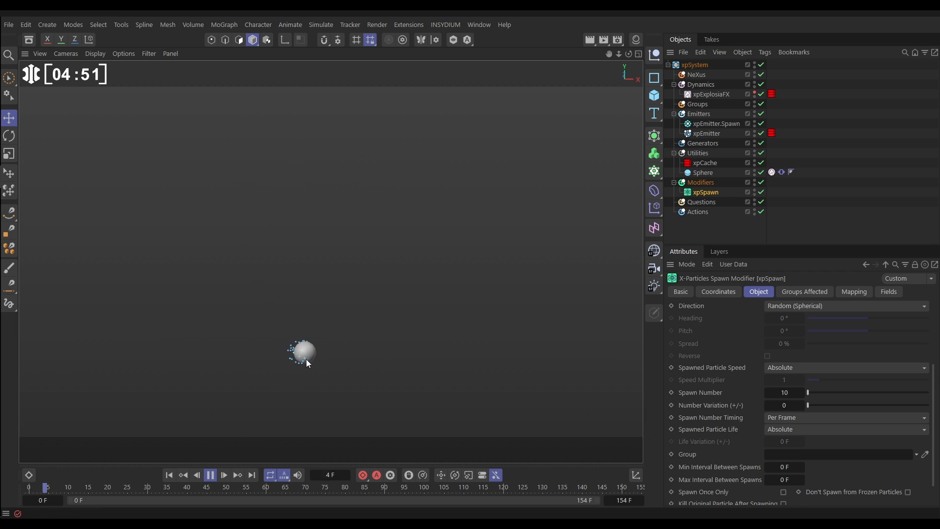
click(210, 475)
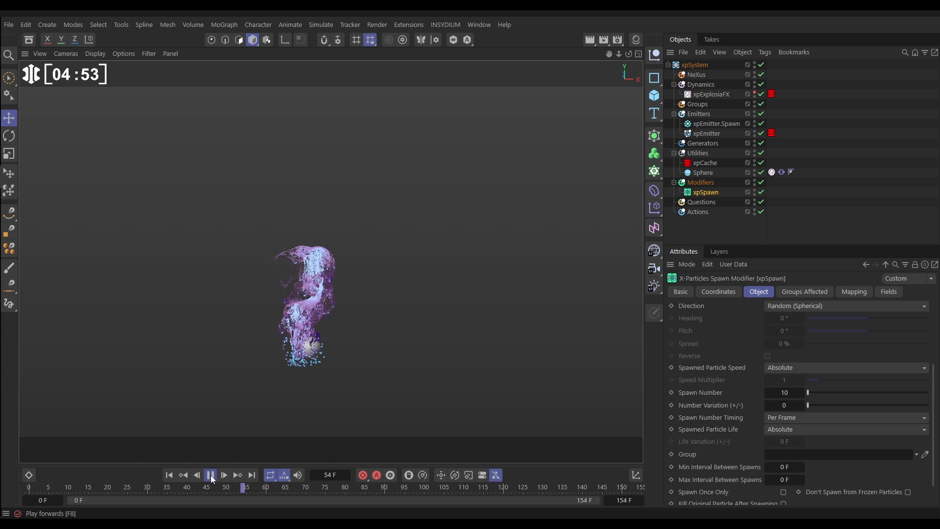
Step: Set xpSpawn's Spawn Number to 50, rewind to frame 0, and replay the denser simulation
click(211, 474)
text(50)
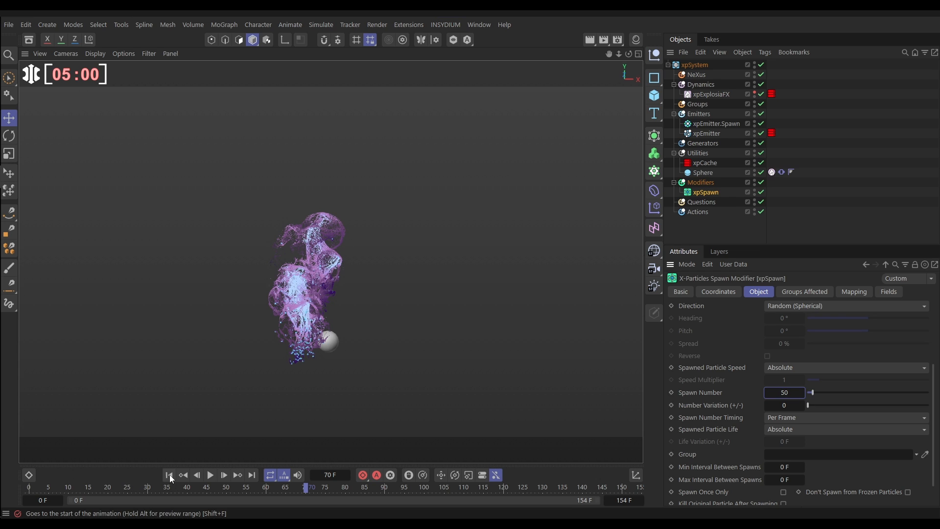
click(223, 475)
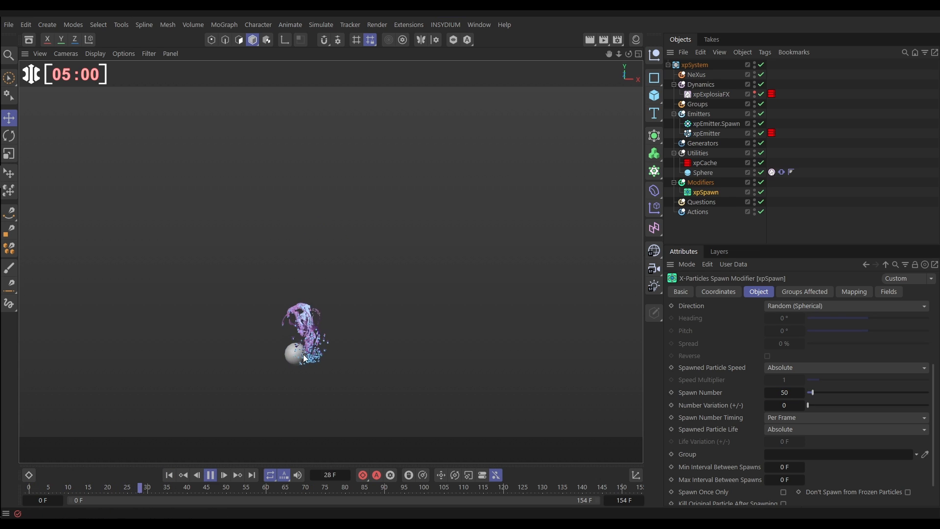
click(210, 475)
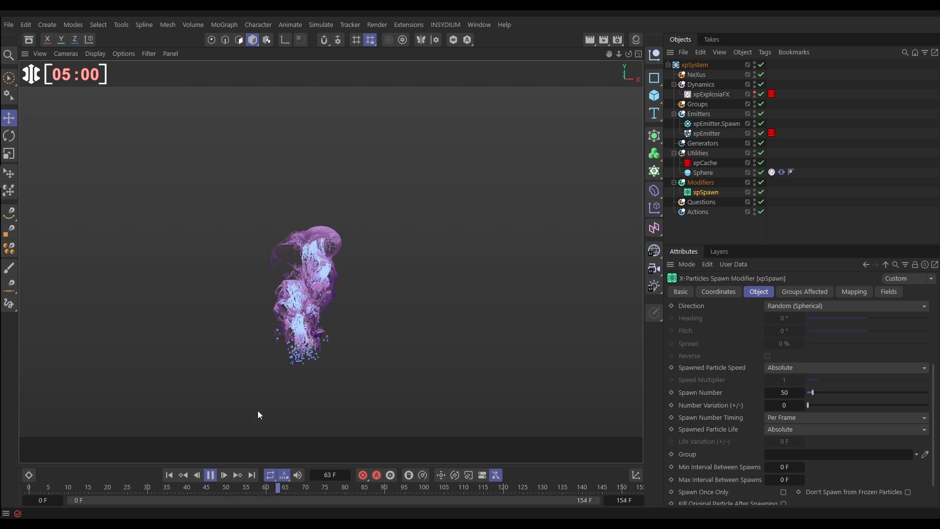
click(211, 474)
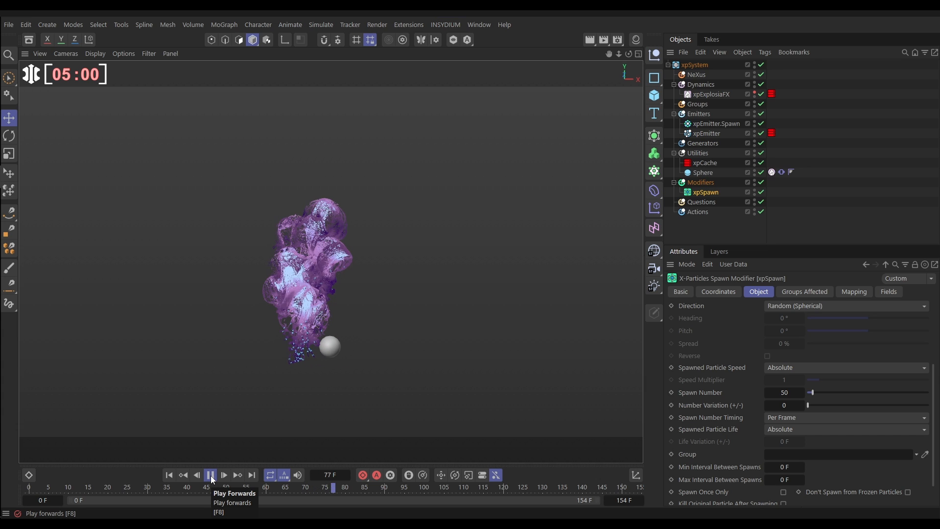
click(210, 474)
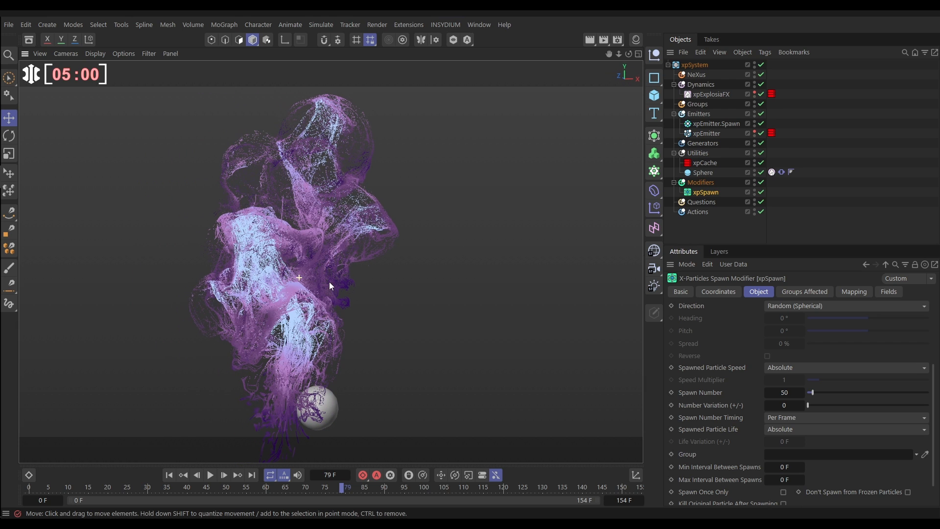
Step: Enable Show HUD in xpEmitter.Spawn's Display settings to read its live particle count
click(715, 123)
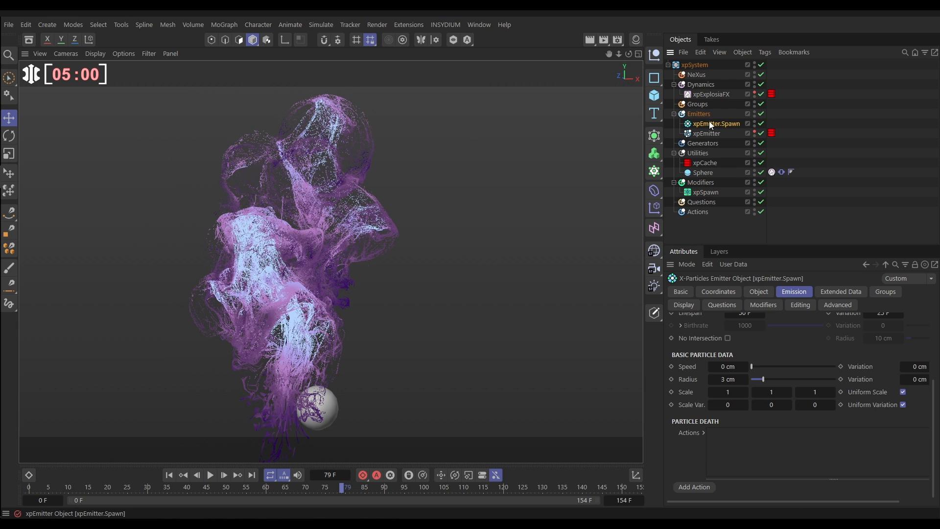
click(683, 304)
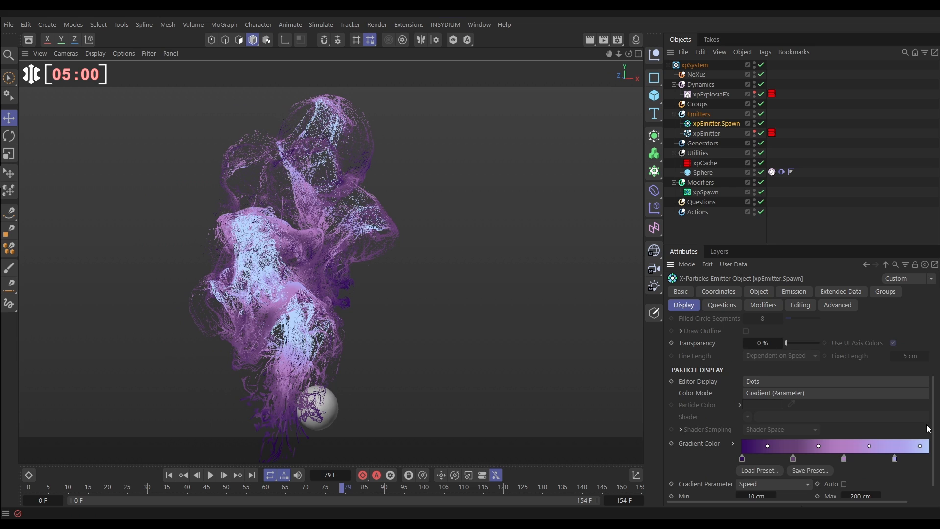
scroll(up, 3)
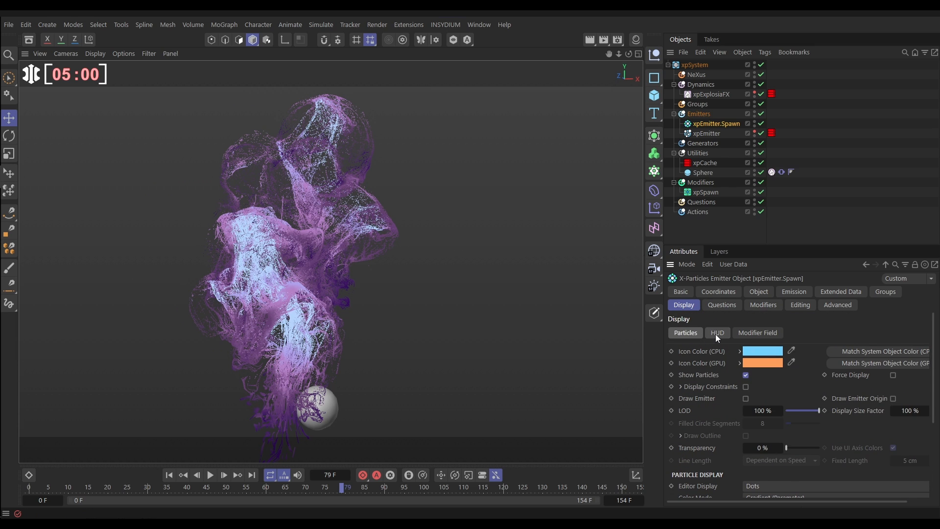
click(716, 332)
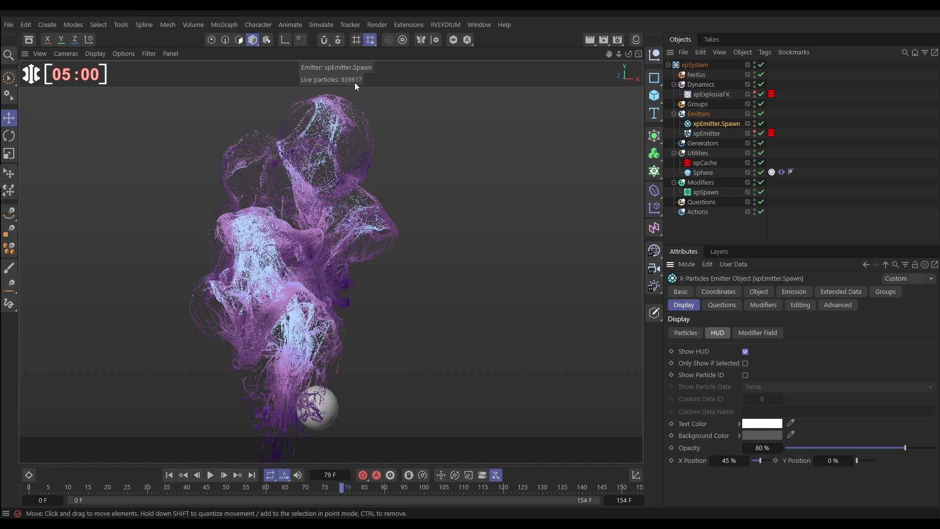
mouse_move(354, 311)
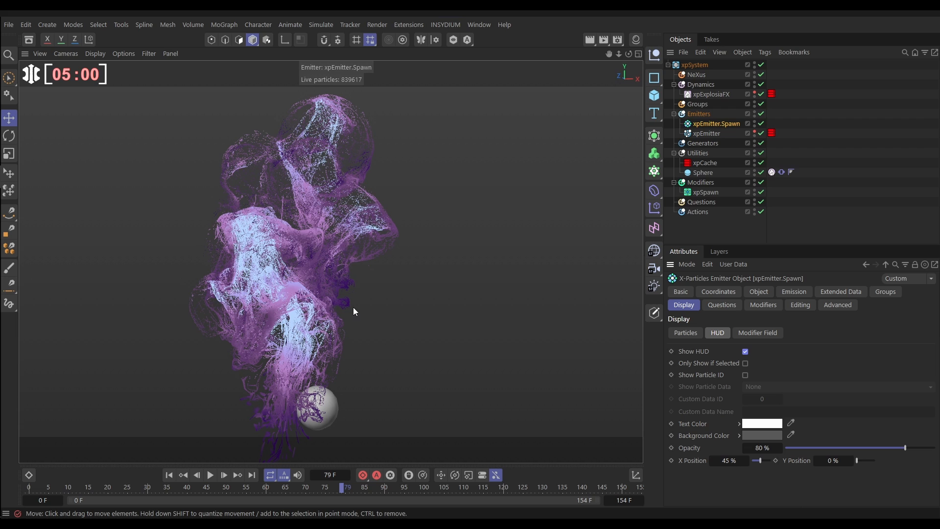
mouse_move(345, 176)
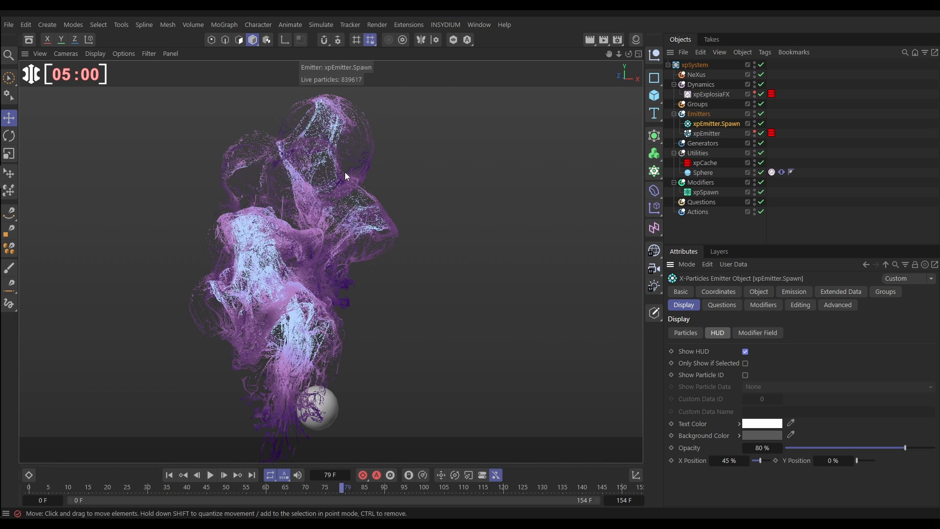
mouse_move(674, 245)
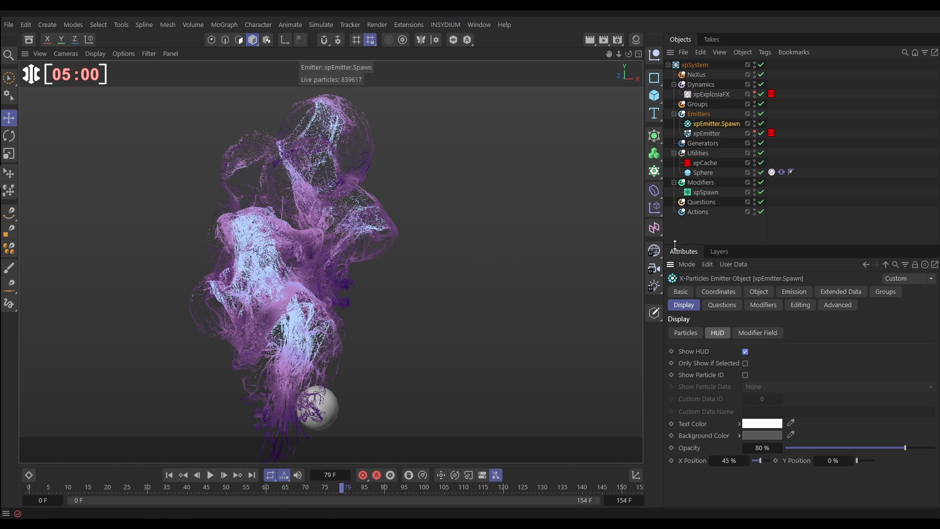
Step: Reselect xpSpawn and scroll its Object tab to confirm Spawn Number is 50
click(707, 192)
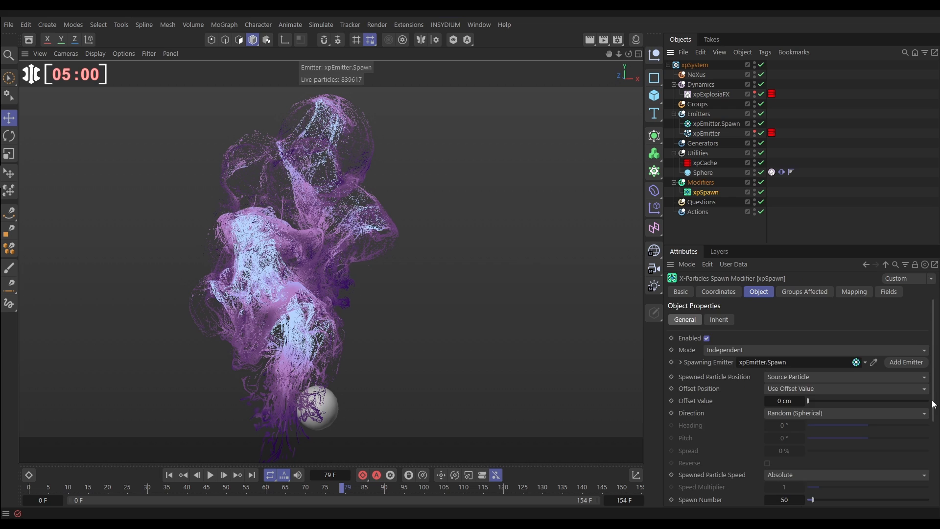
scroll(down, 3)
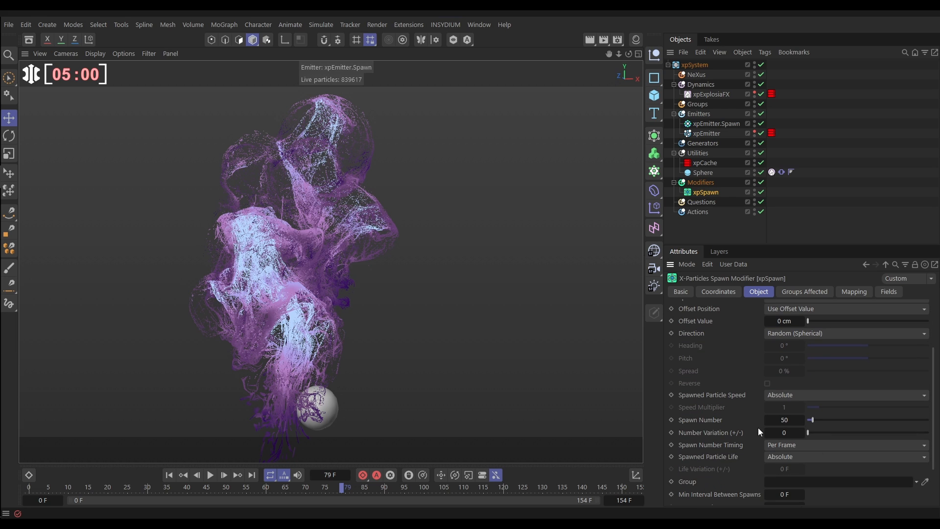
mouse_move(395, 308)
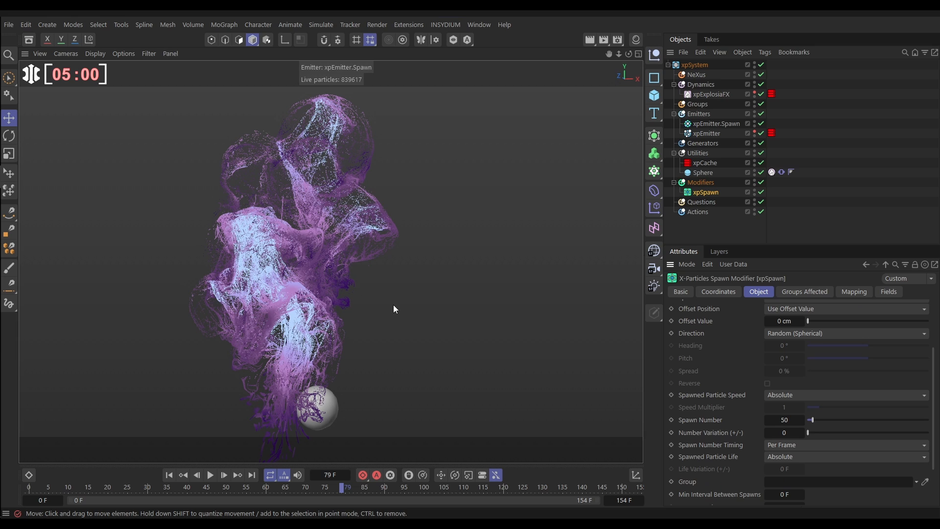
mouse_move(294, 287)
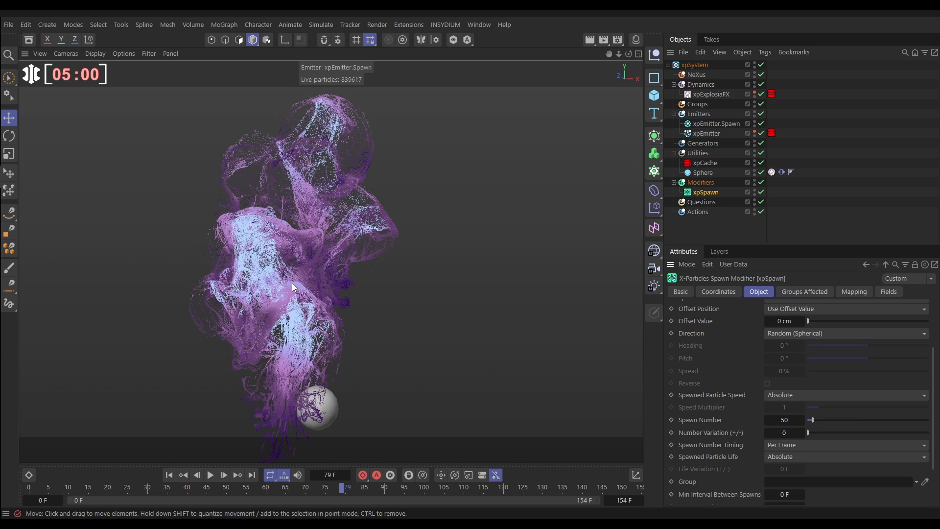